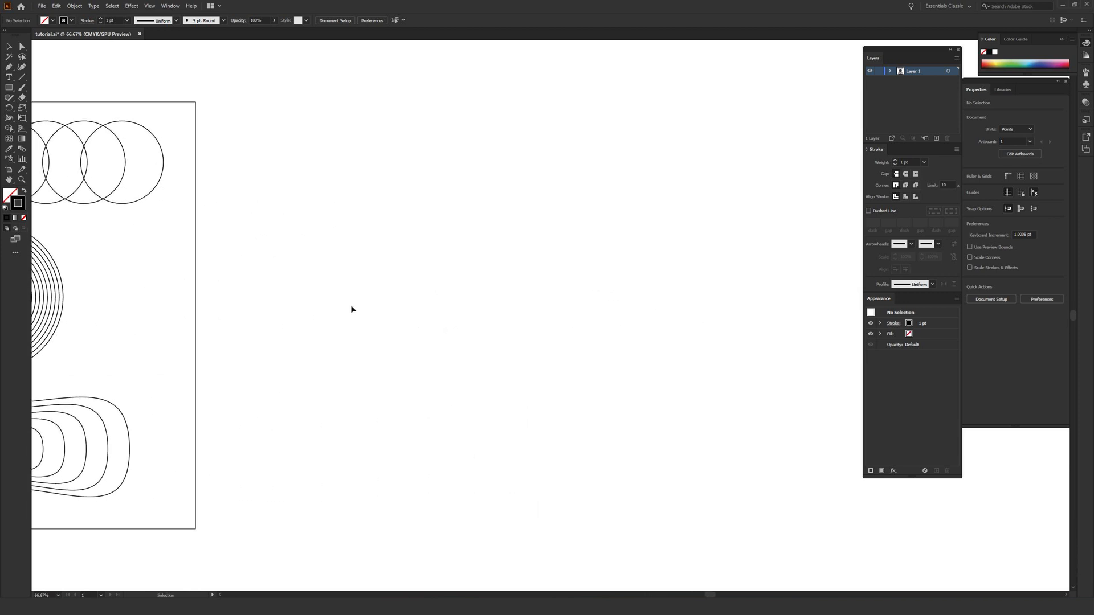
# Step: Bring up the shape-drawing tools flyout from the Rectangle Tool
pyautogui.click(10, 132)
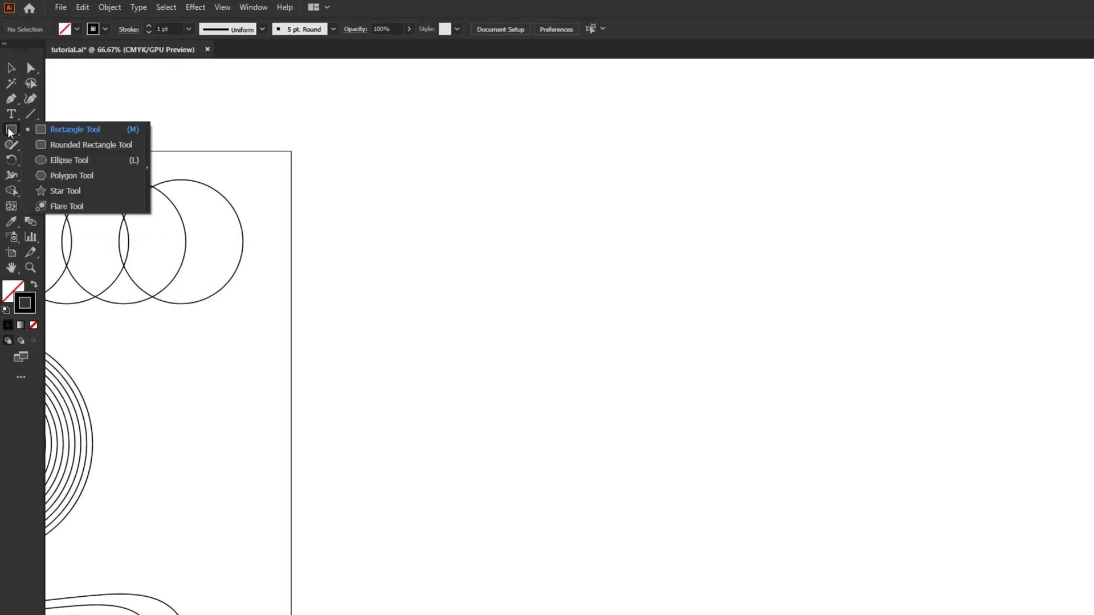
pyautogui.moveTo(83, 160)
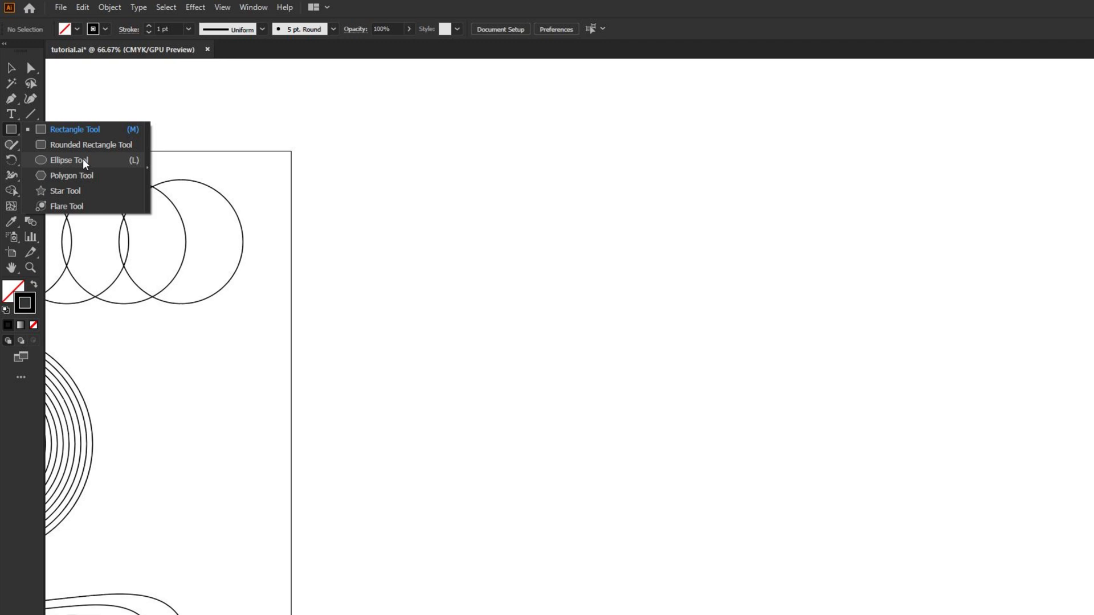
# Step: Draw an unfilled black-stroked circle with the Ellipse tool beside the artboard
pyautogui.click(67, 159)
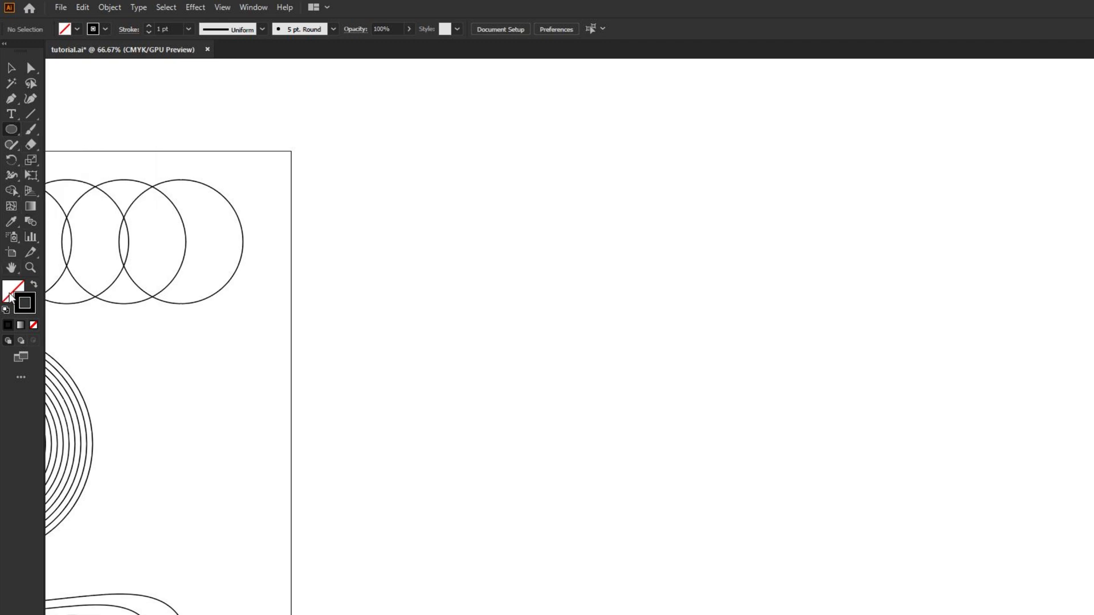
pyautogui.moveTo(13, 289)
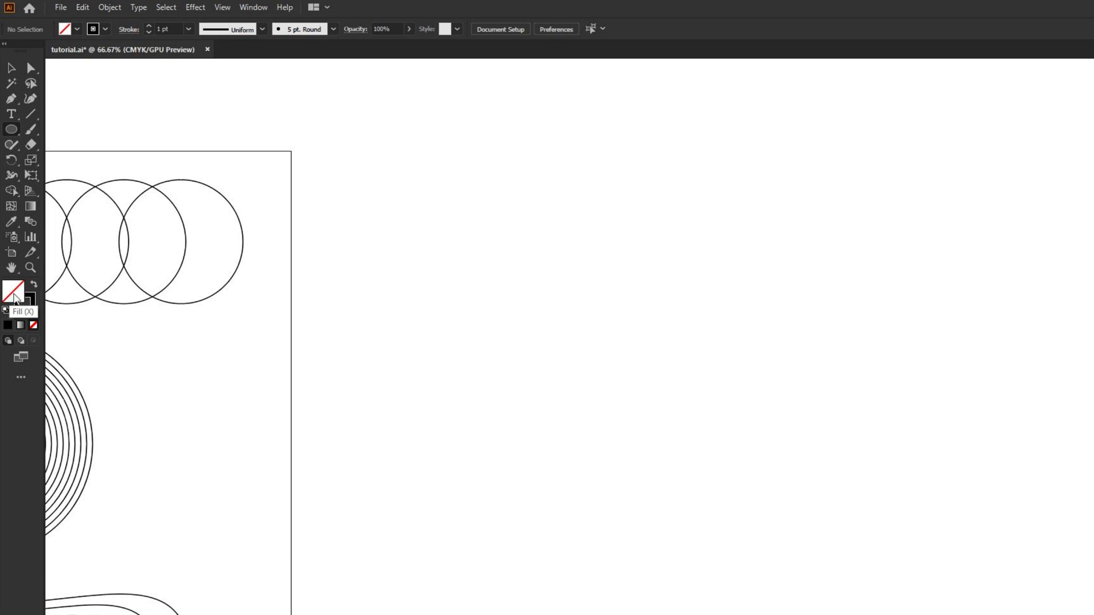
pyautogui.moveTo(32, 326)
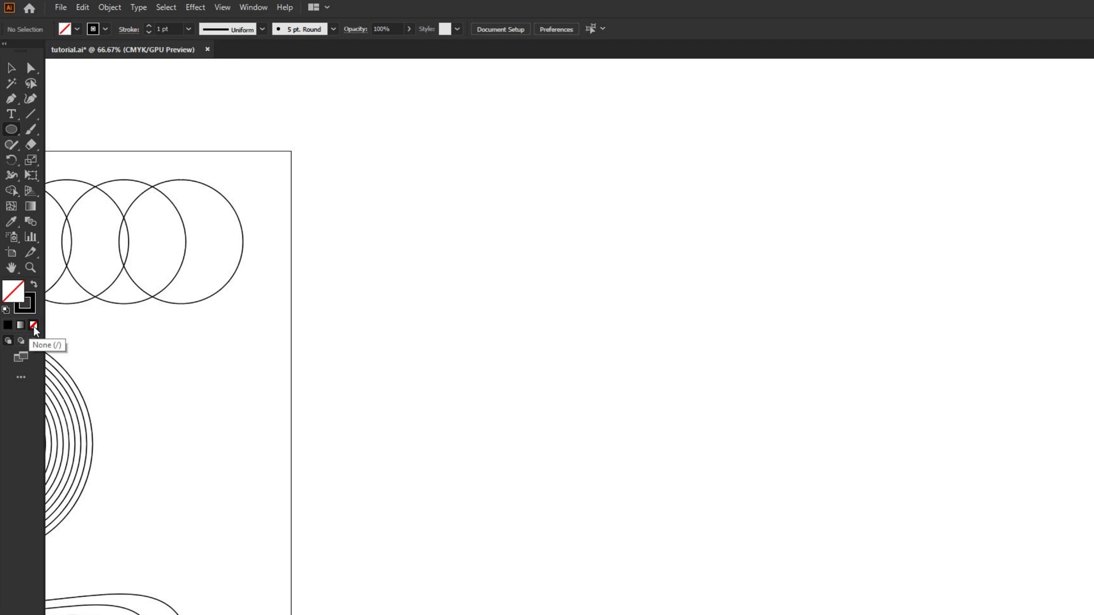
pyautogui.moveTo(33, 328)
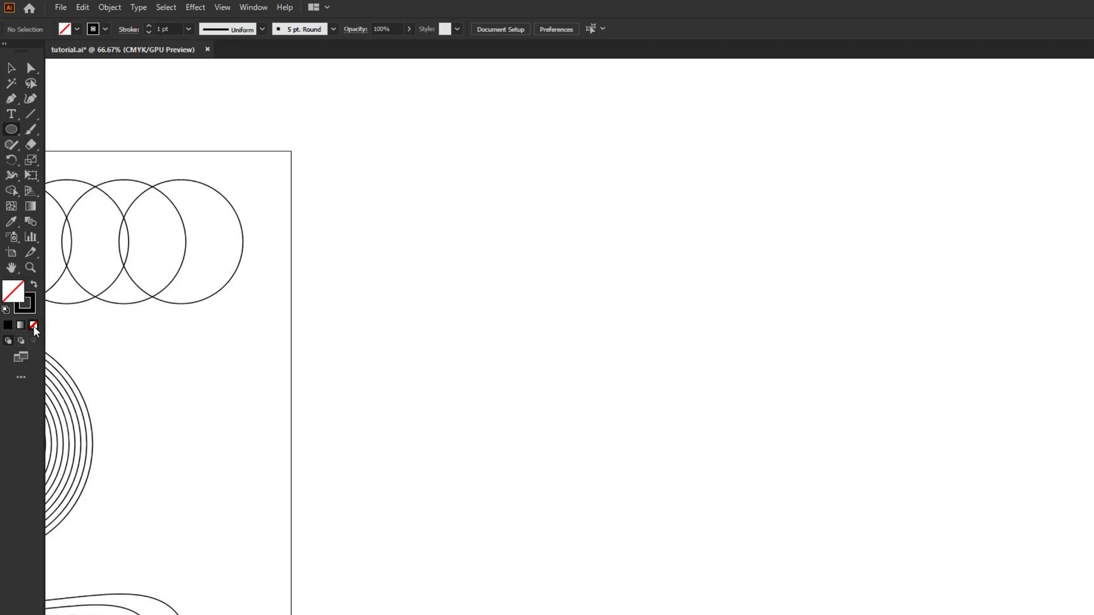
pyautogui.moveTo(32, 325)
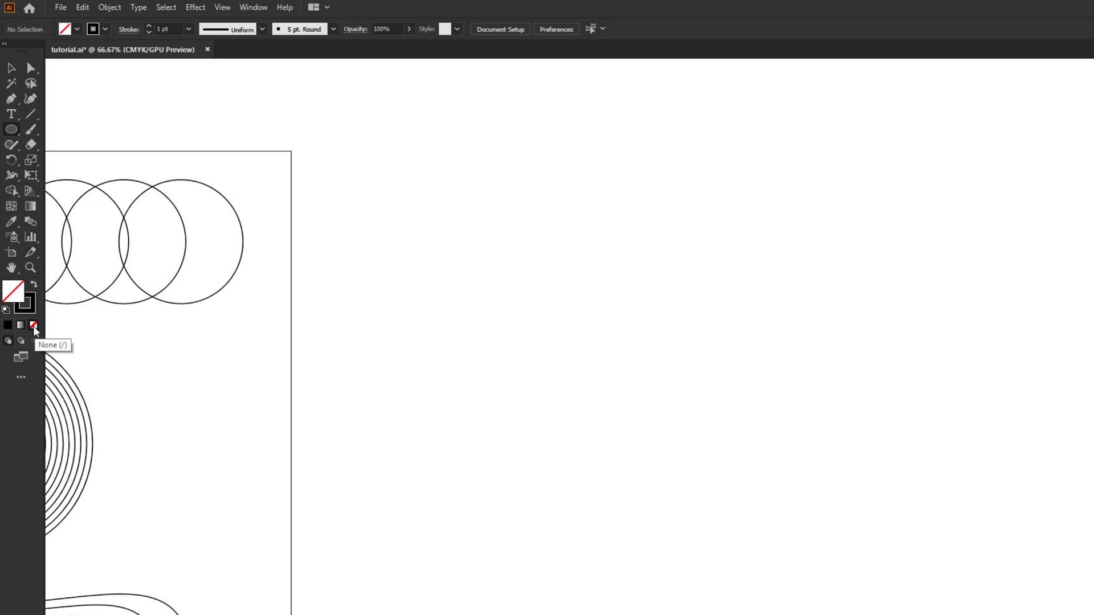
pyautogui.moveTo(181, 243); pyautogui.dragTo(429, 243)
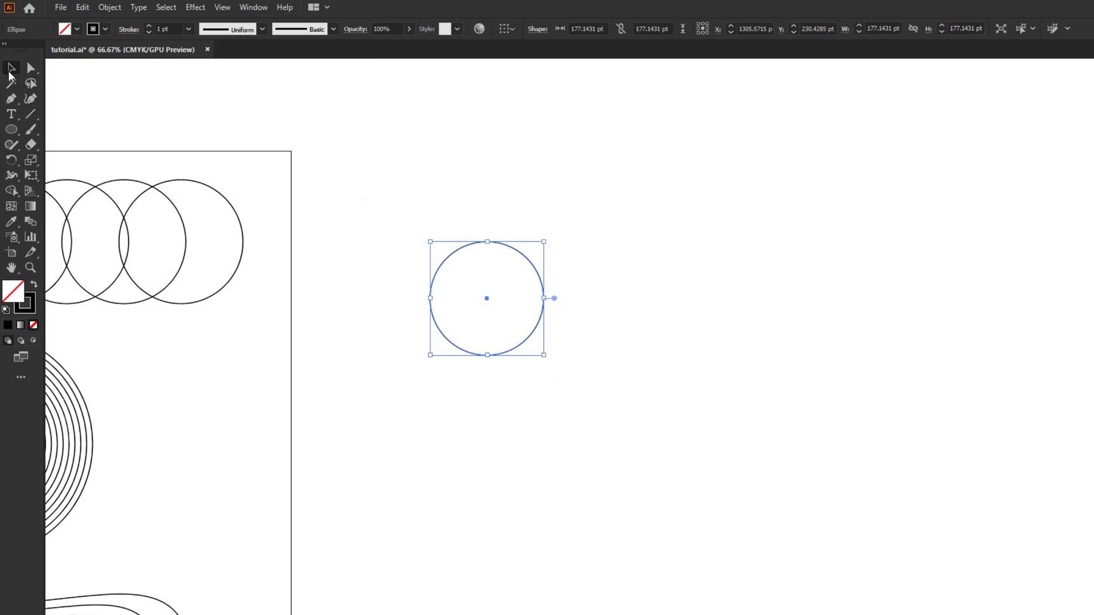
pyautogui.moveTo(11, 69)
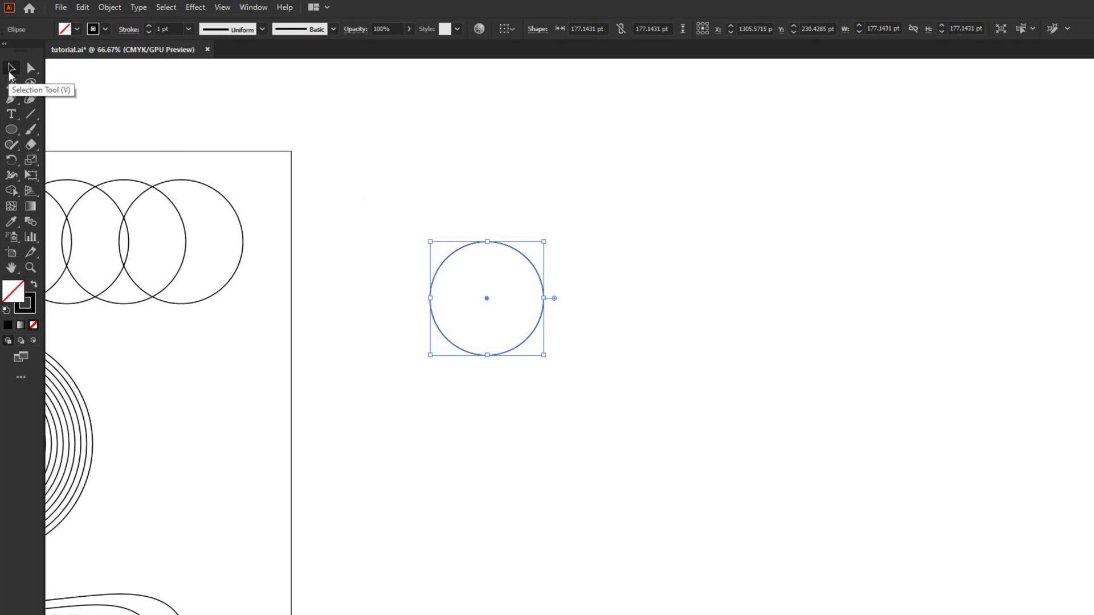
pyautogui.moveTo(466, 354)
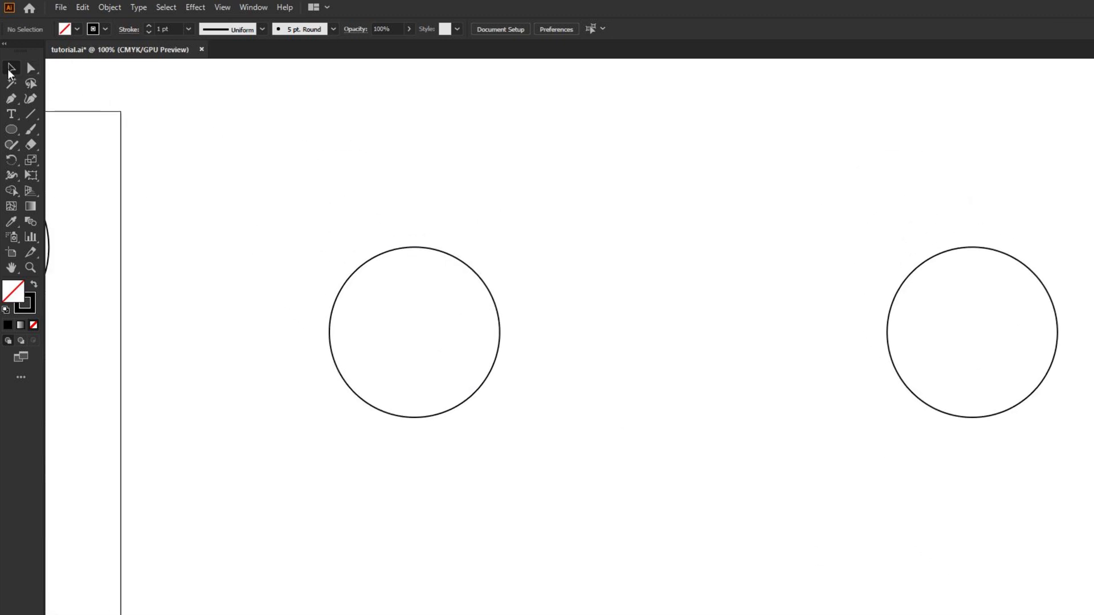
pyautogui.moveTo(290, 194)
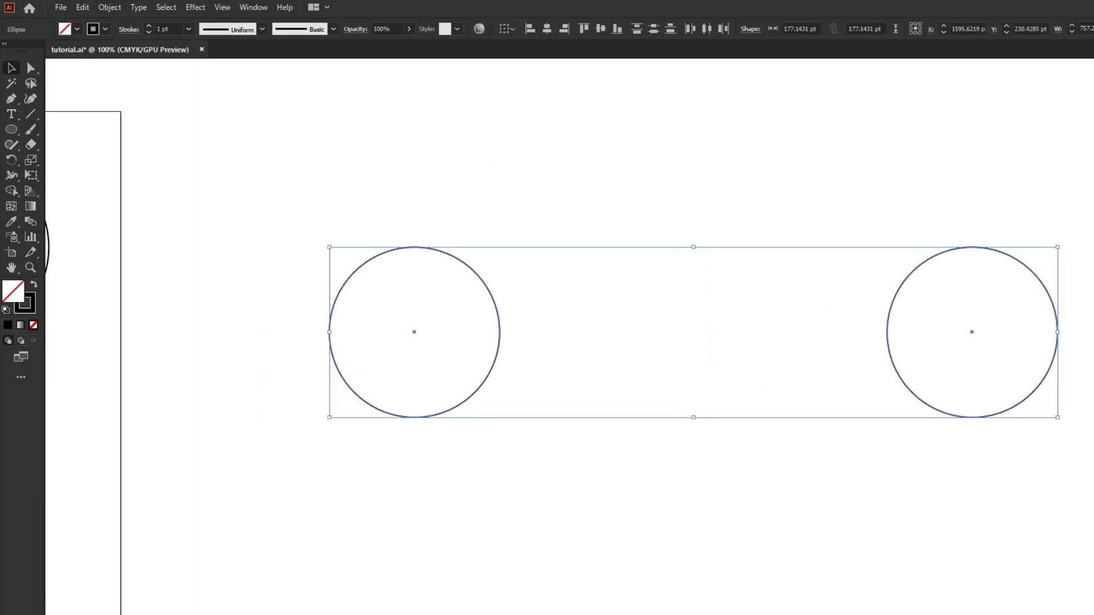
# Step: Show the Object menu's Blend commands for the two selected circles
pyautogui.click(109, 7)
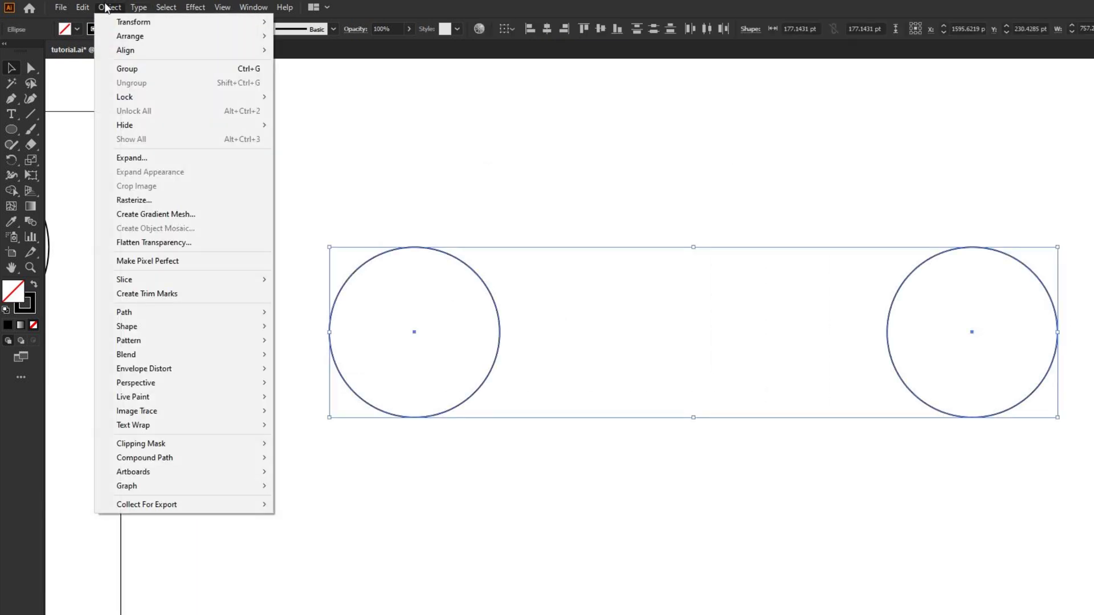
pyautogui.moveTo(174, 345)
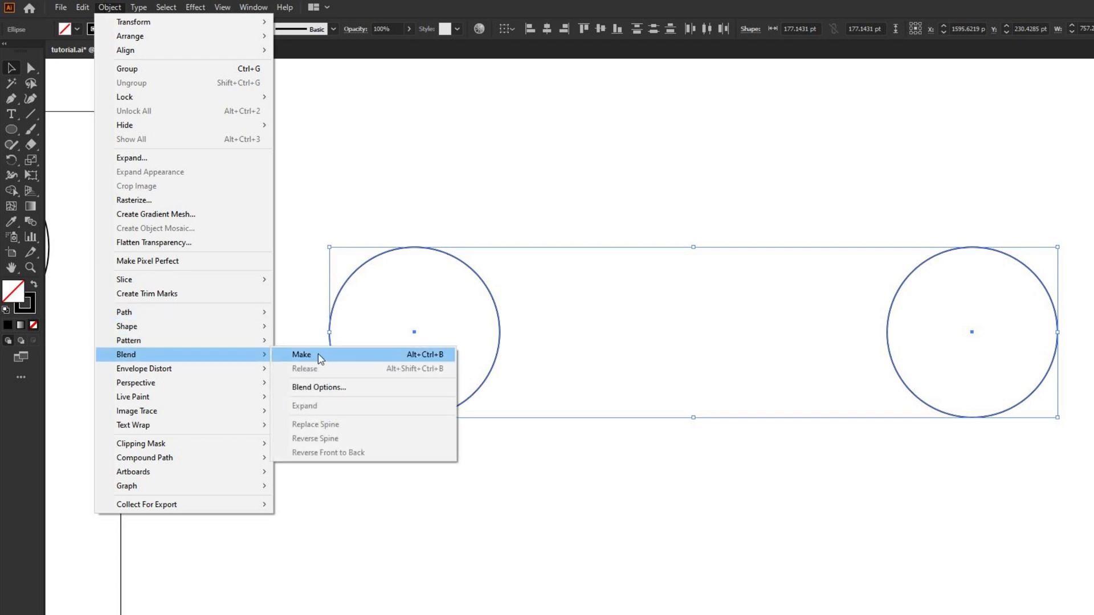
pyautogui.moveTo(332, 383)
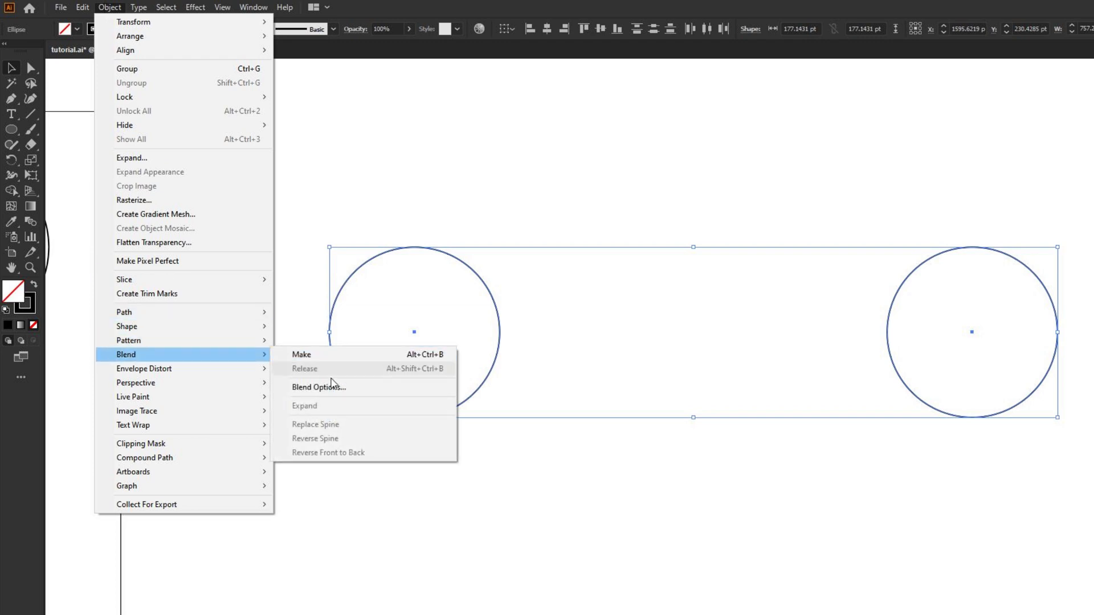
pyautogui.moveTo(317, 387)
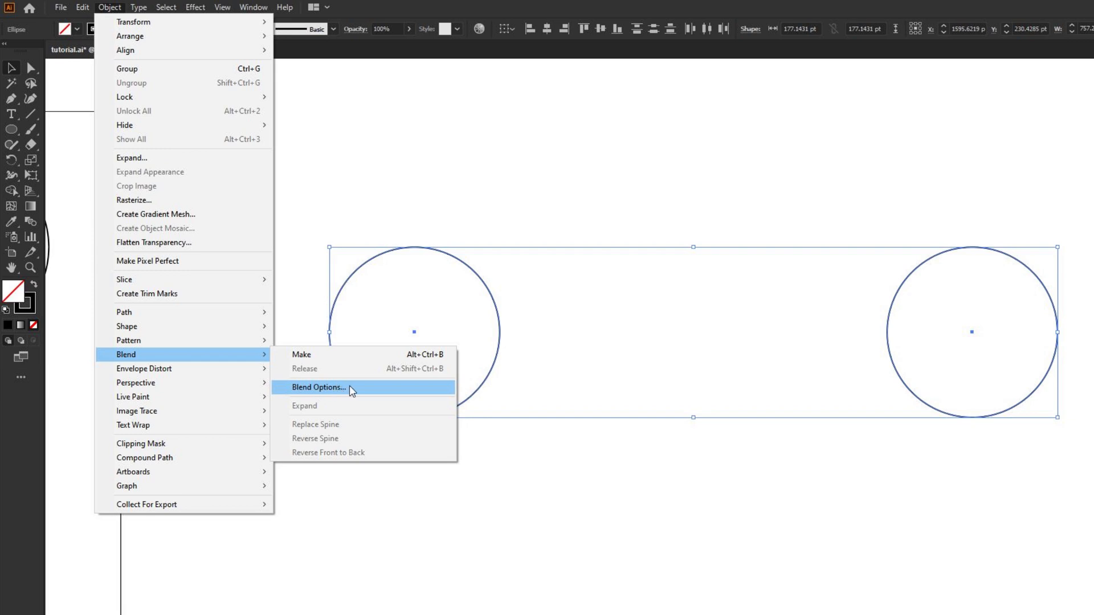
# Step: Set Blend Options spacing to Specified Steps with 5 steps and confirm
pyautogui.click(318, 388)
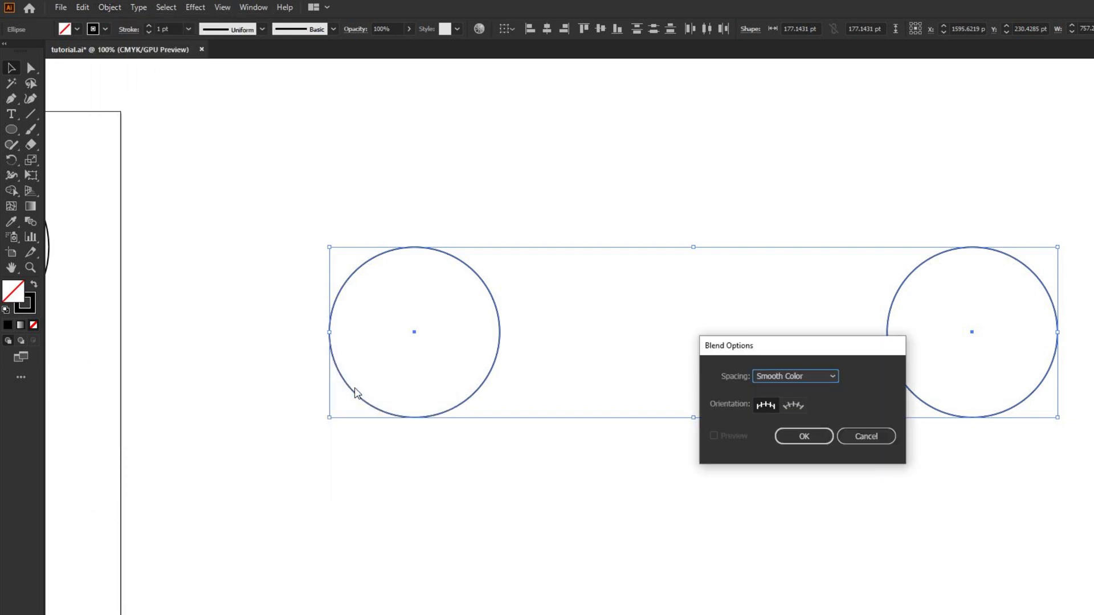
pyautogui.click(794, 376)
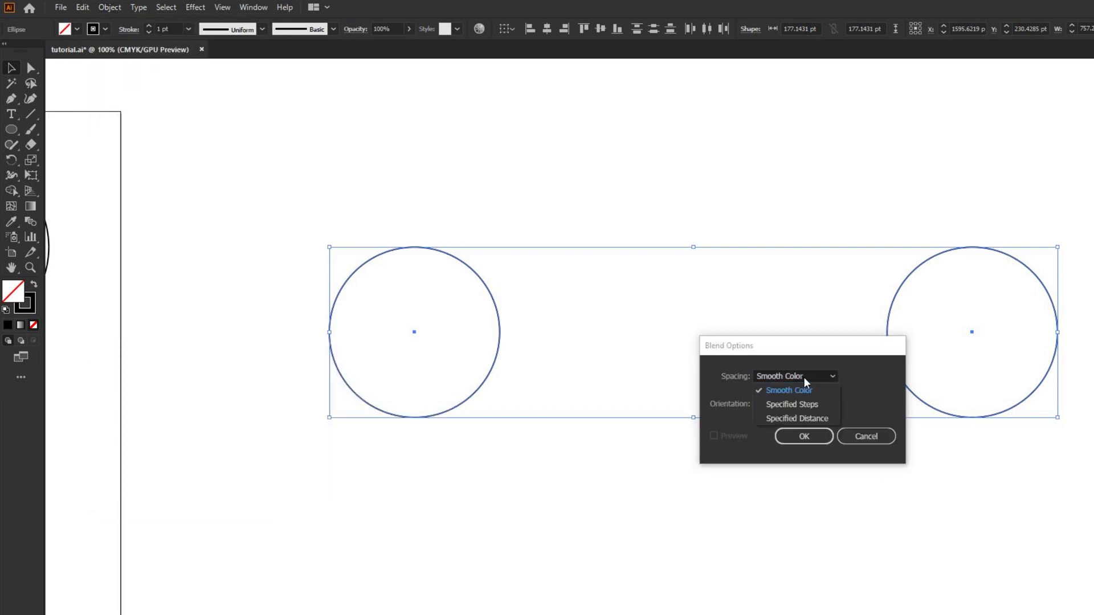
pyautogui.click(792, 404)
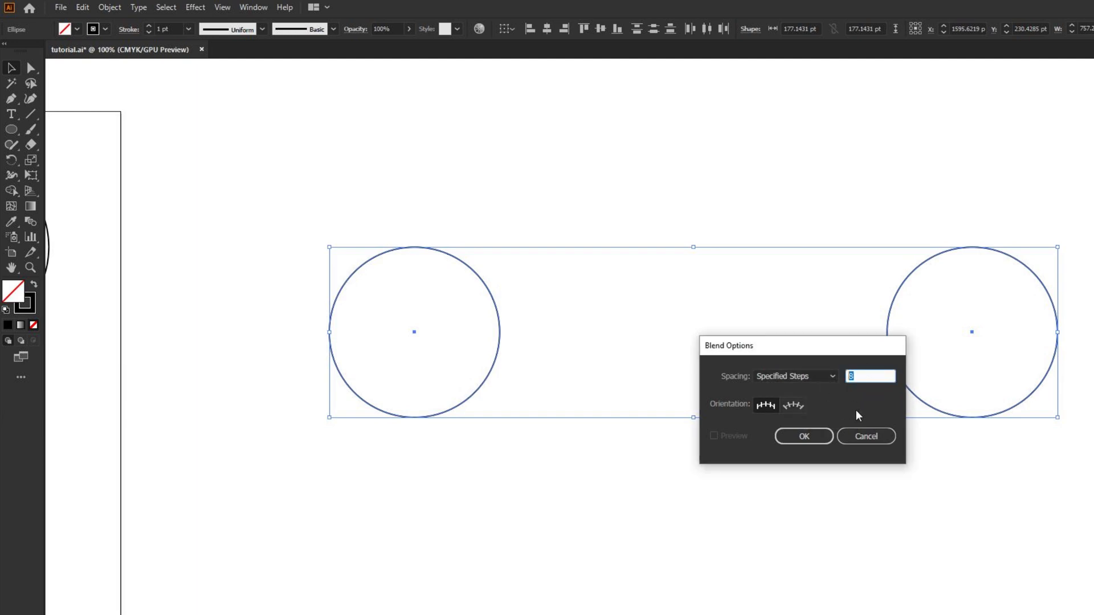
pyautogui.moveTo(629, 272)
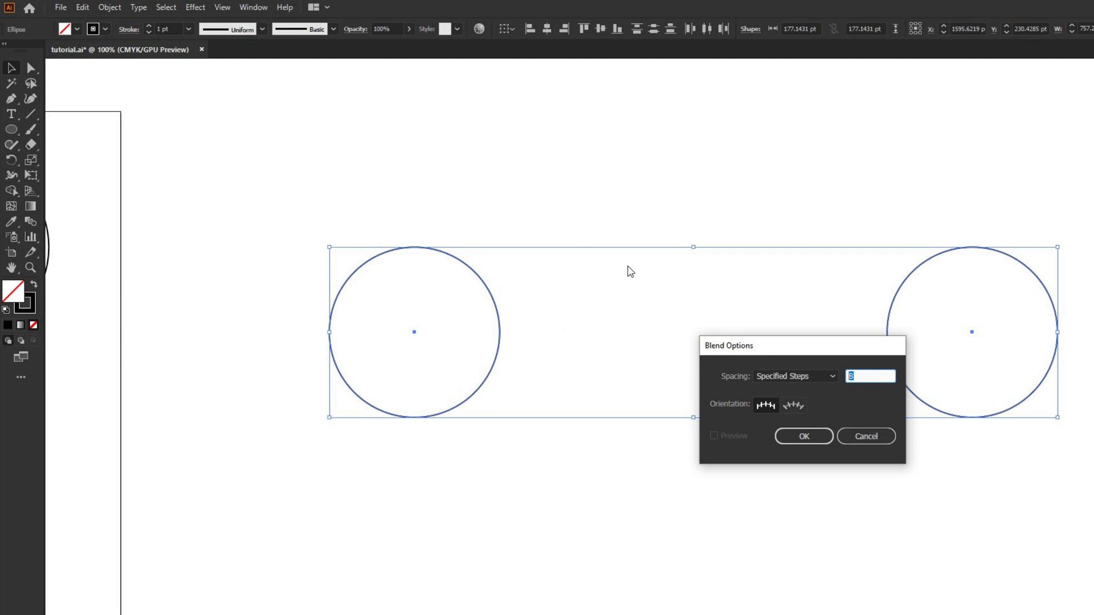
pyautogui.moveTo(831, 303)
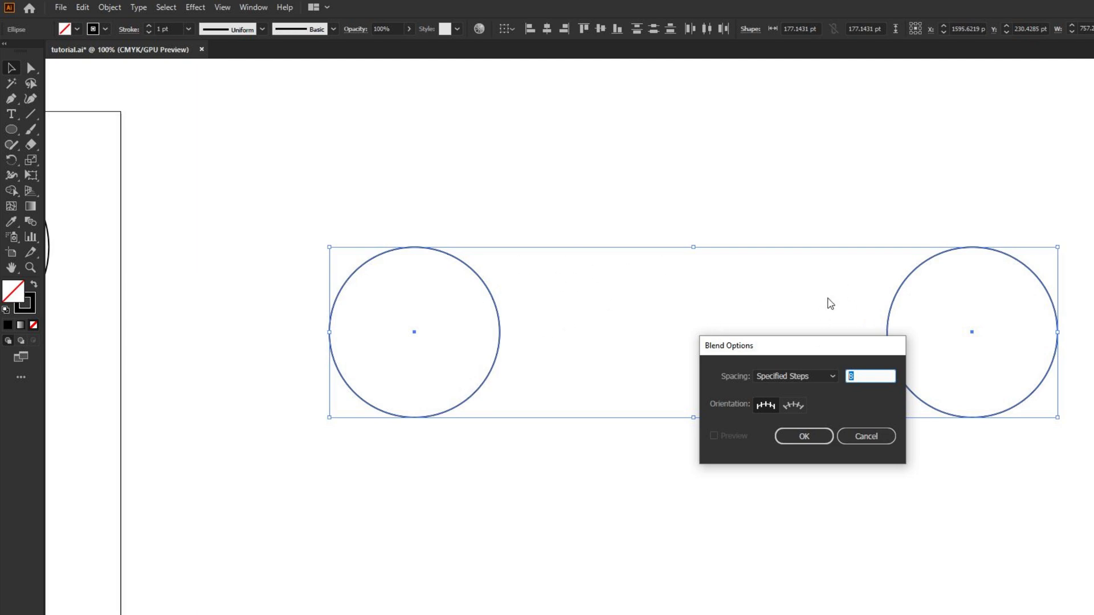
pyautogui.moveTo(803, 383)
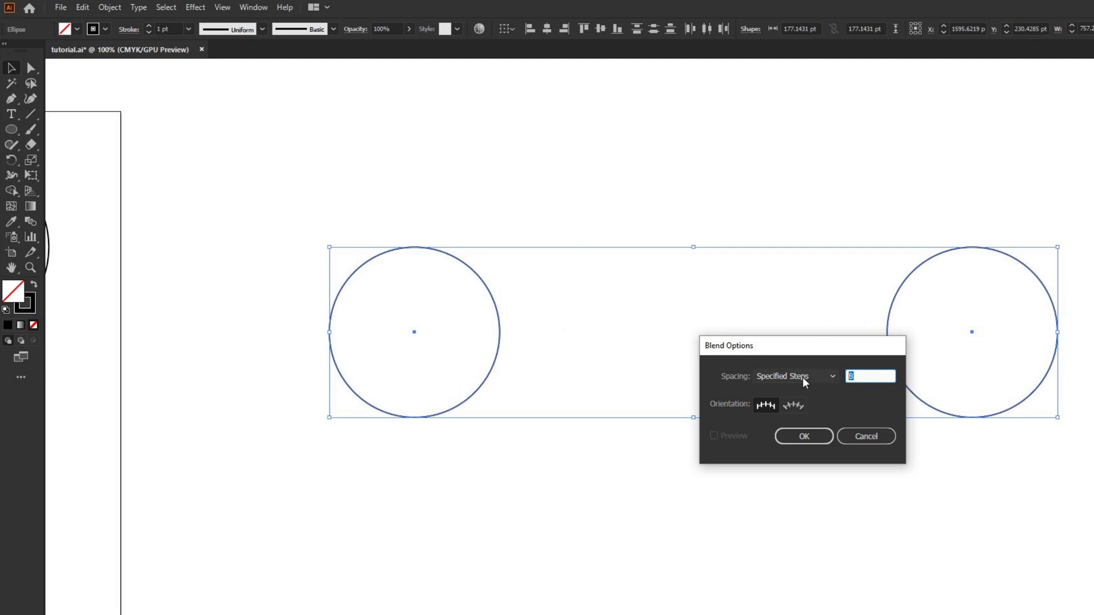
pyautogui.click(794, 376)
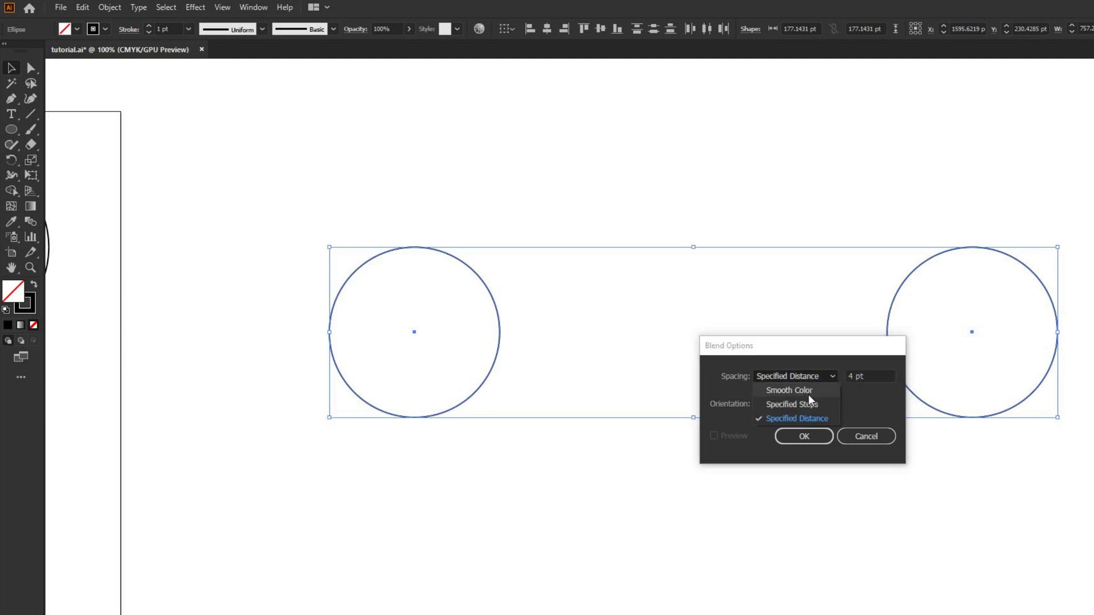
pyautogui.click(790, 403)
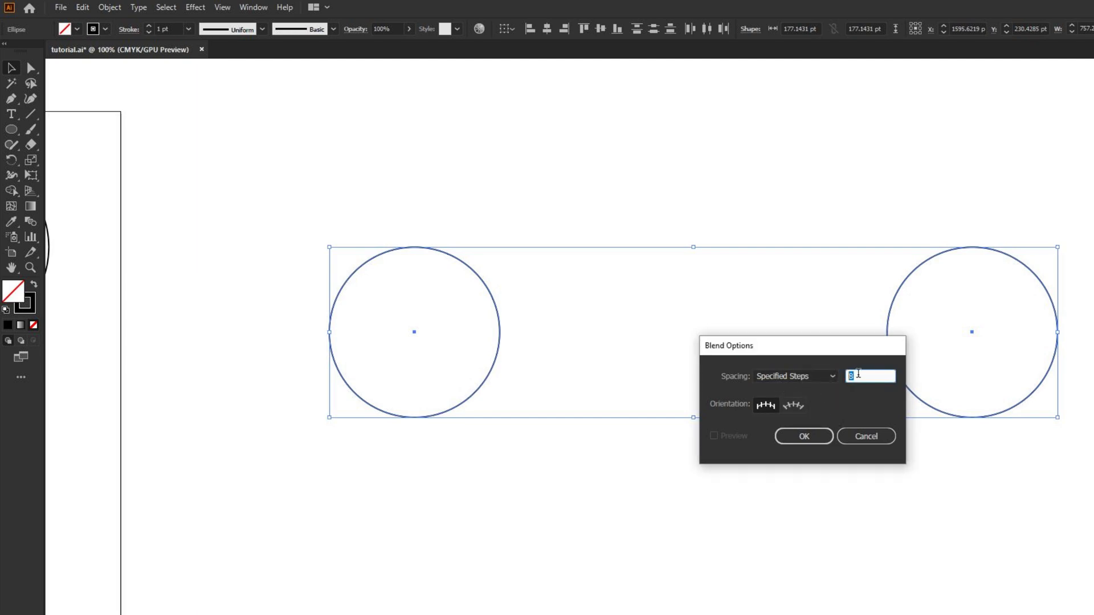
pyautogui.write('5')
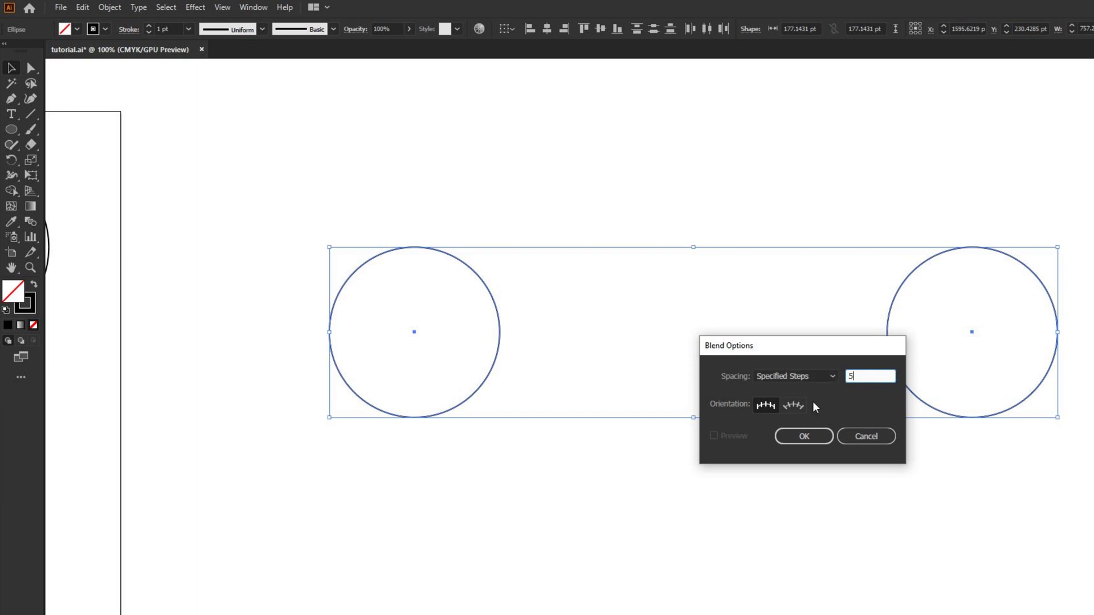
pyautogui.click(803, 436)
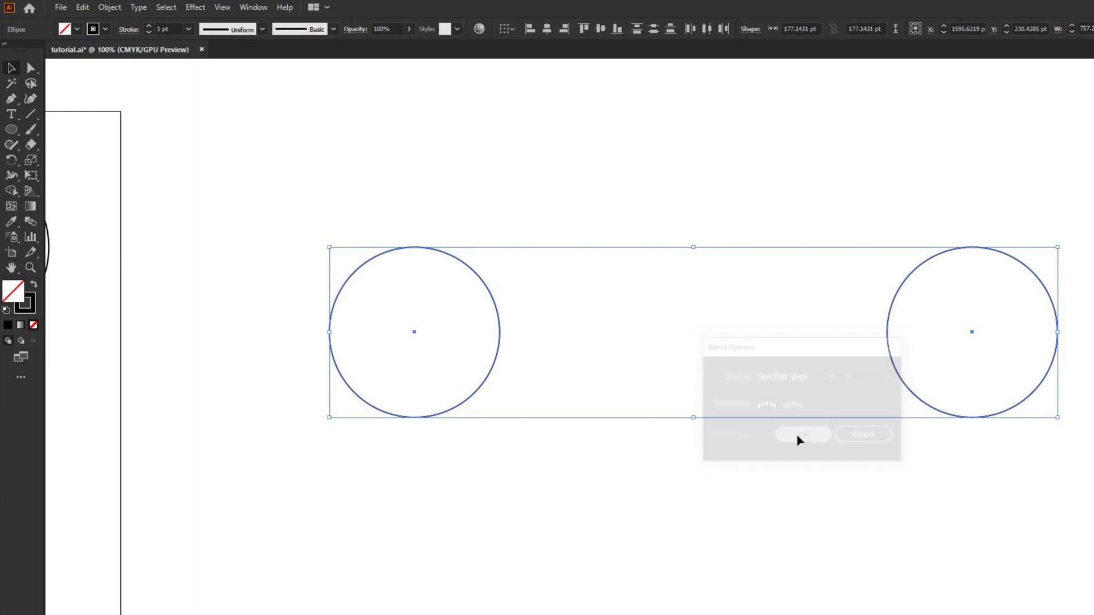
pyautogui.click(801, 434)
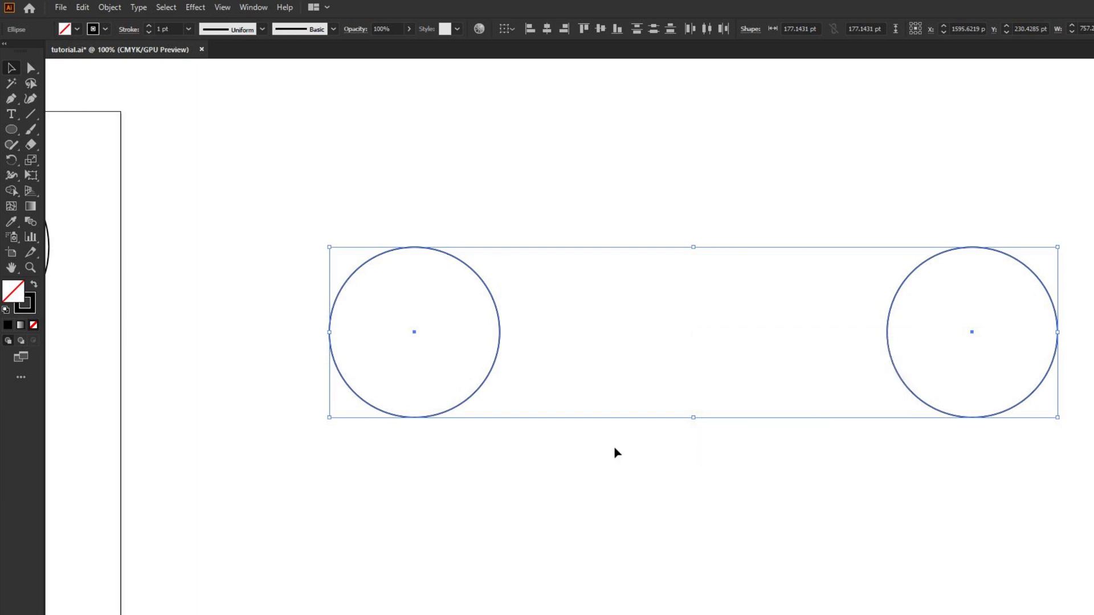
pyautogui.moveTo(110, 8)
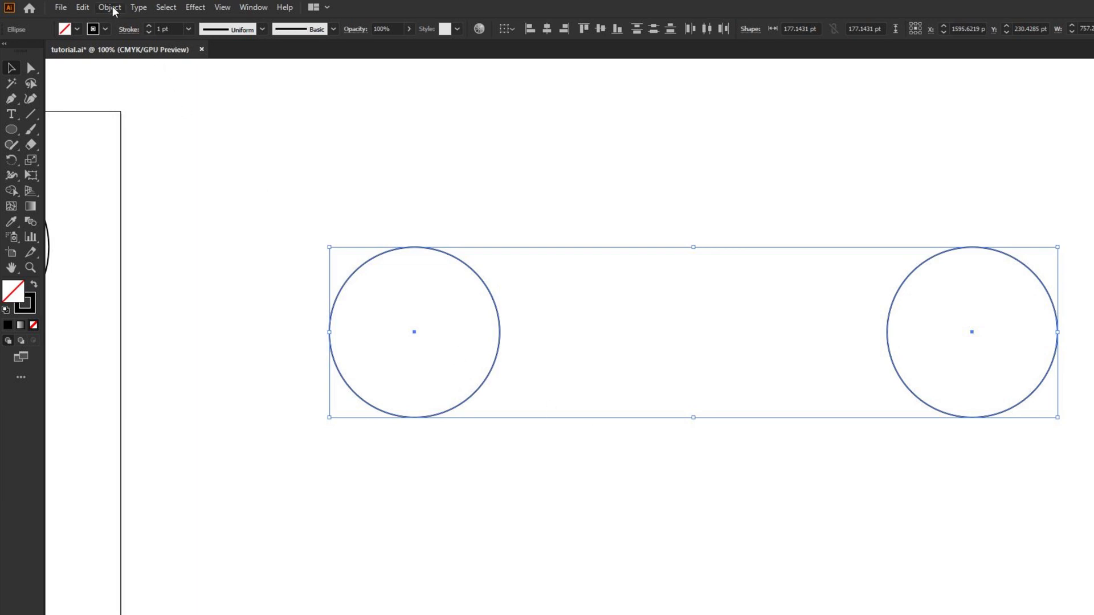
# Step: Make the blend between the two circles, then head back toward its options
pyautogui.click(109, 8)
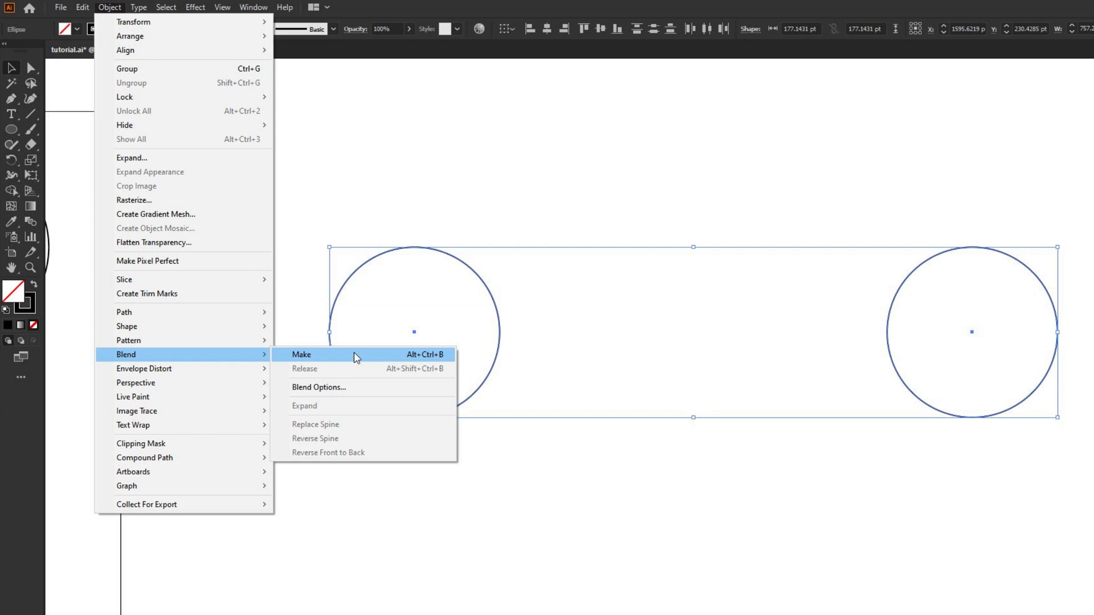
pyautogui.moveTo(317, 362)
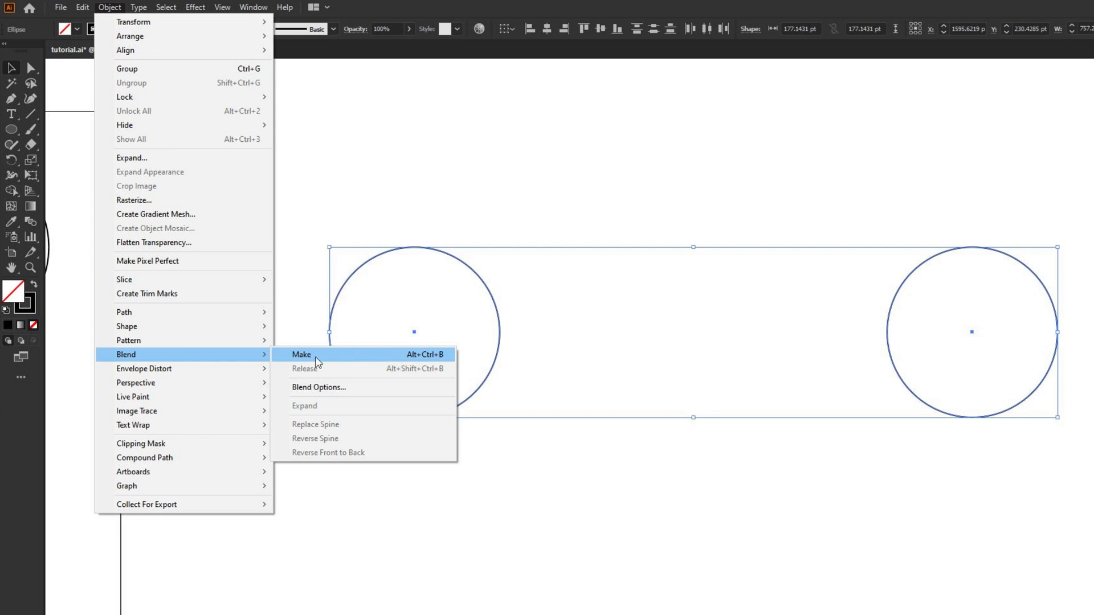
pyautogui.click(301, 357)
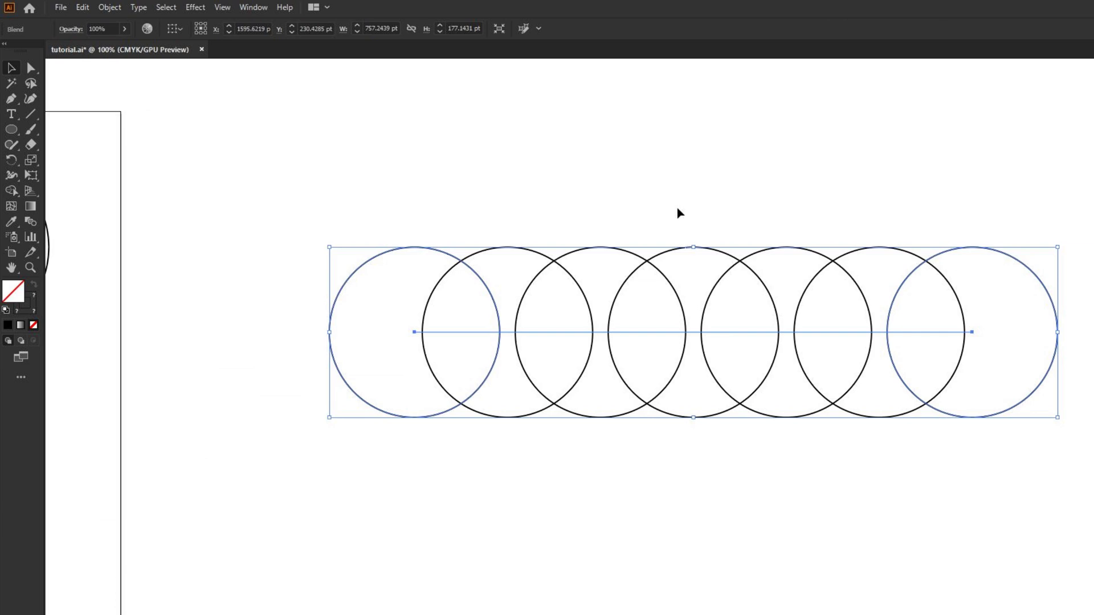
pyautogui.moveTo(504, 211)
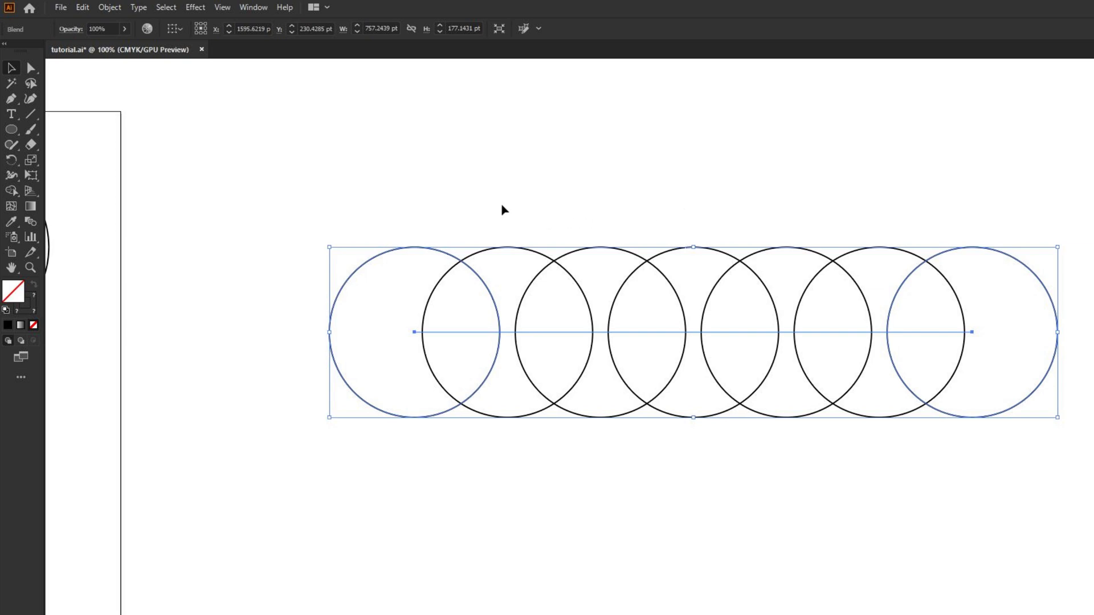
pyautogui.click(109, 8)
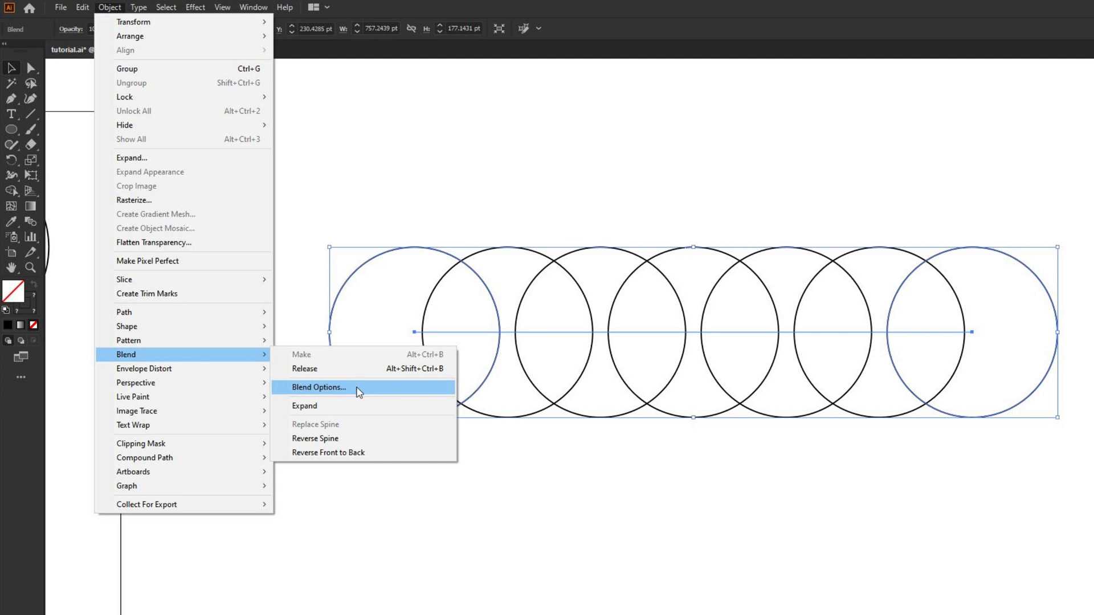
# Step: Change the circle blend to 4 specified steps with Preview on and confirm
pyautogui.click(318, 388)
pyautogui.write('8')
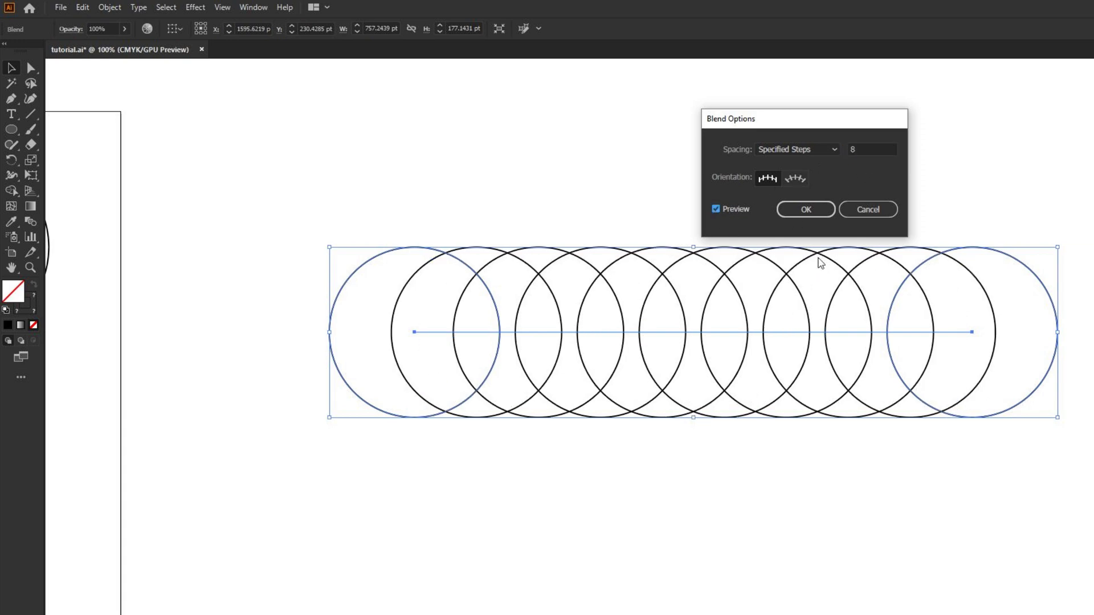
pyautogui.moveTo(723, 361)
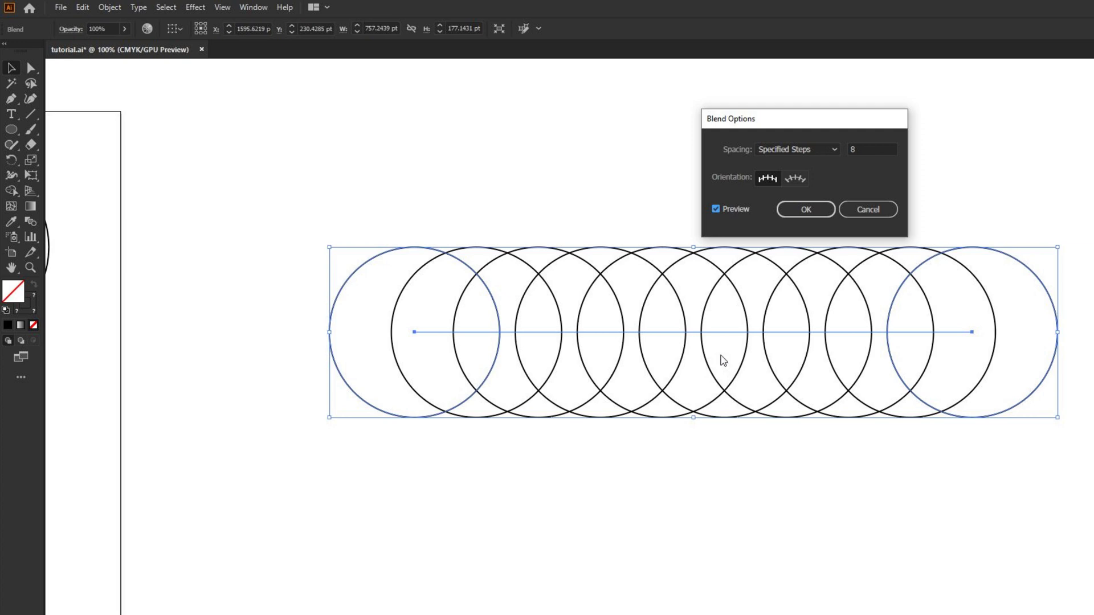
pyautogui.moveTo(692, 361)
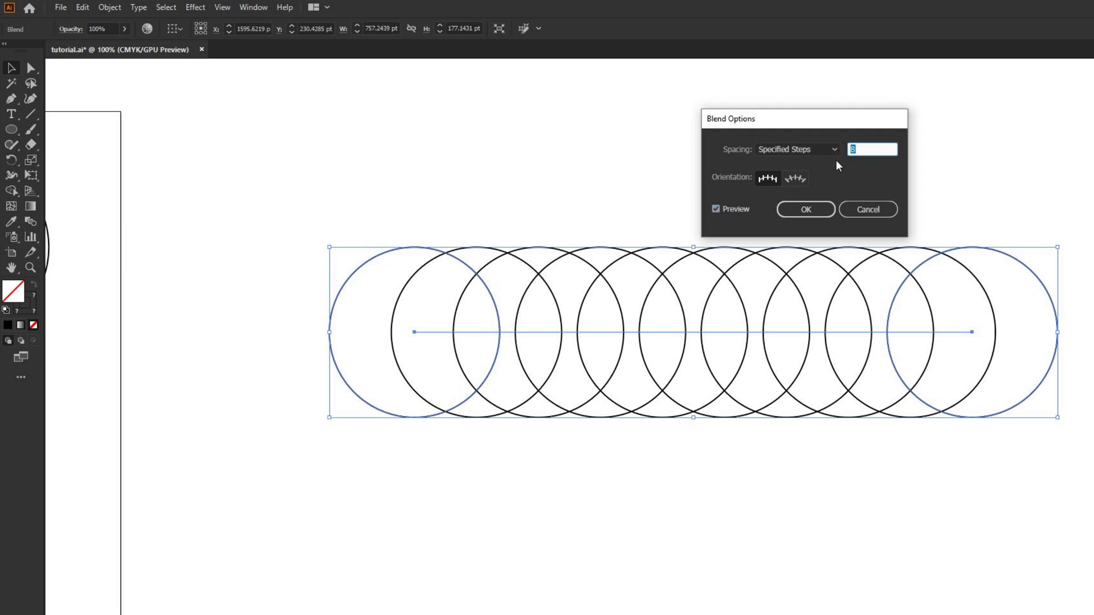
pyautogui.write('4')
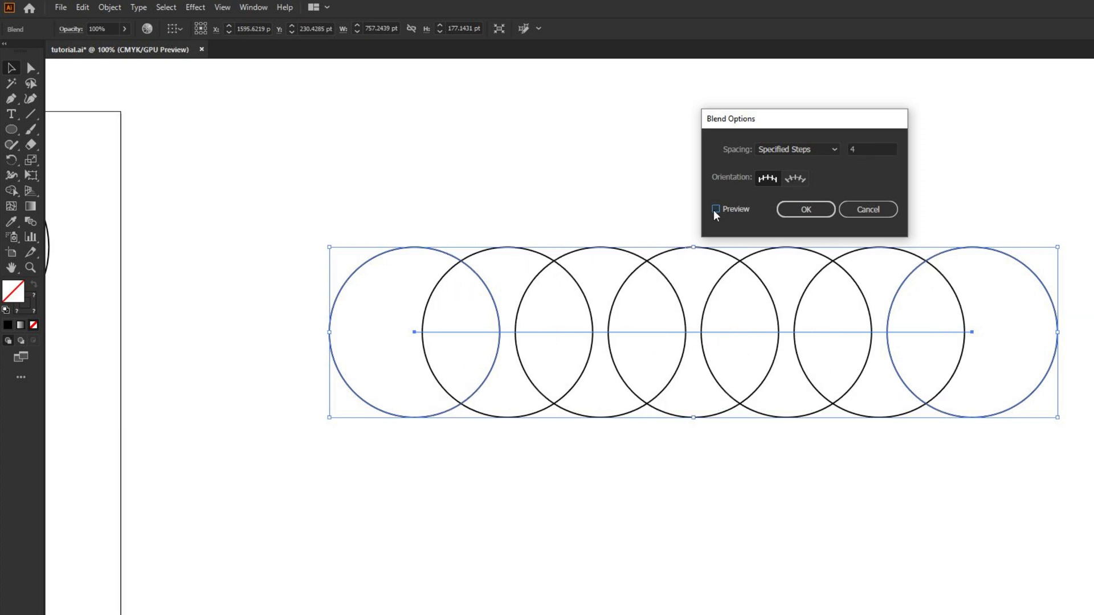
pyautogui.click(715, 210)
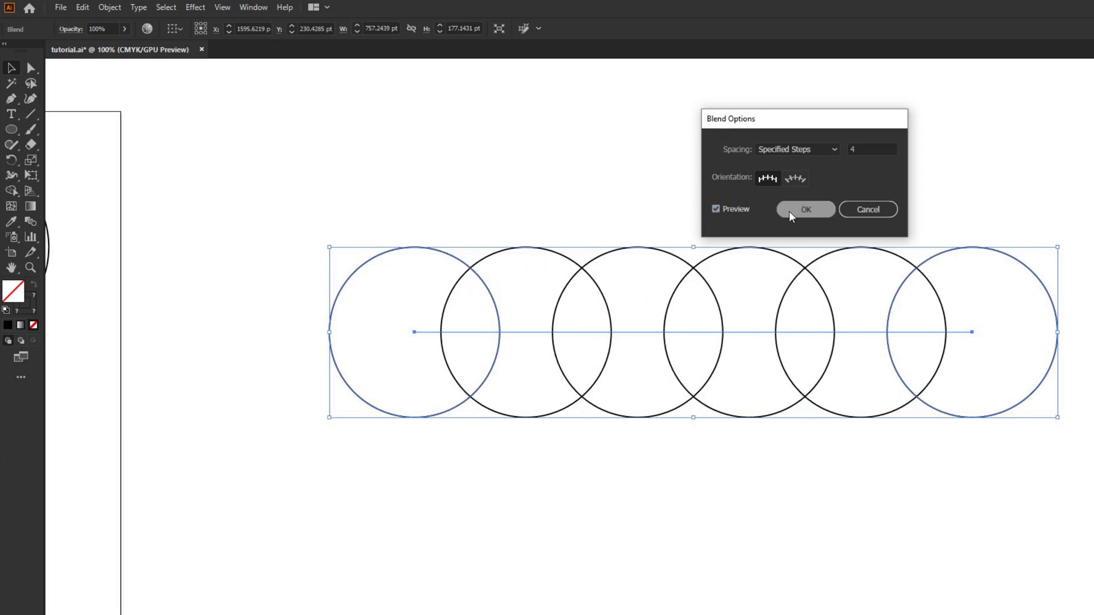
pyautogui.click(805, 210)
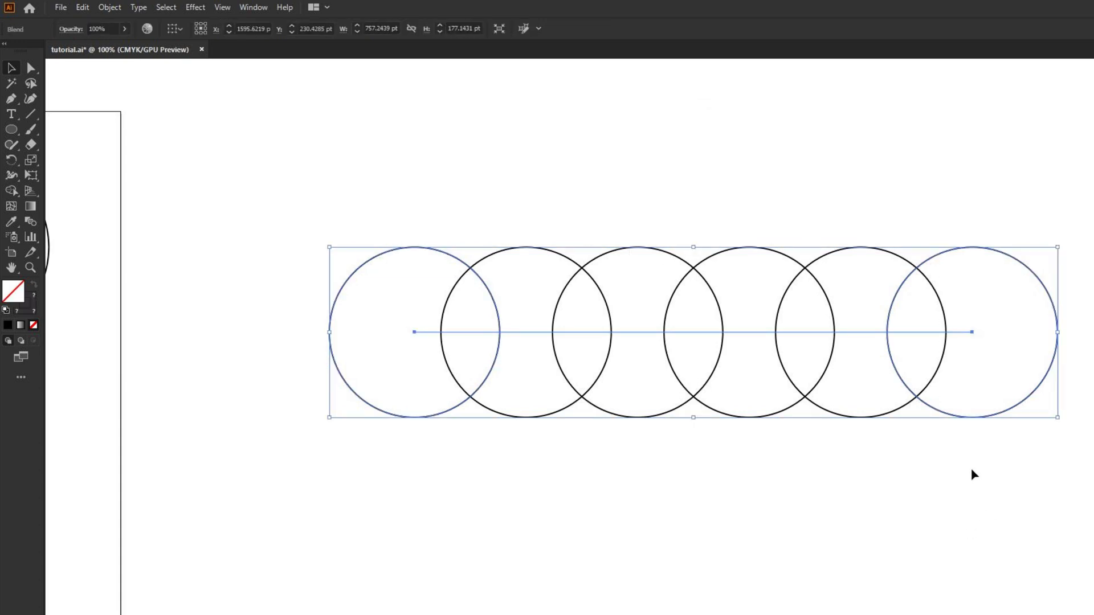
pyautogui.moveTo(66, 96)
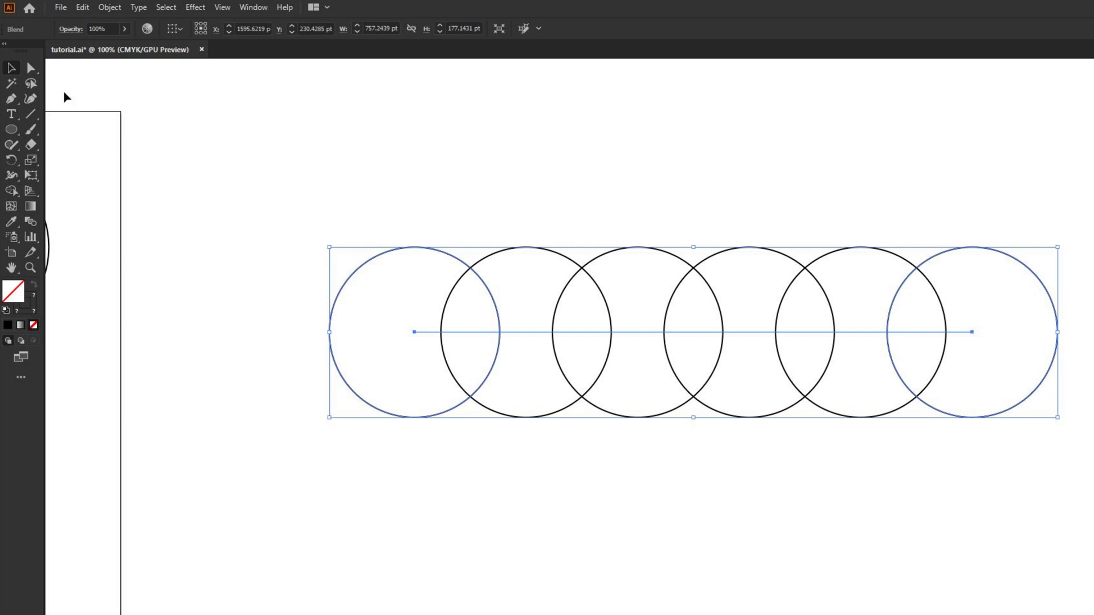
pyautogui.click(31, 69)
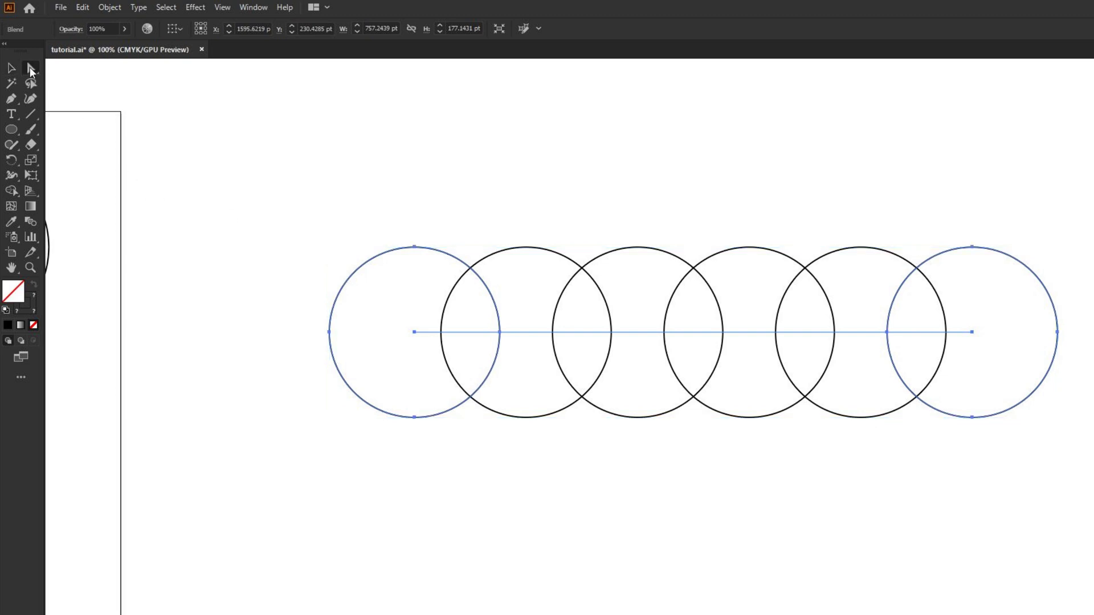
pyautogui.moveTo(971, 249)
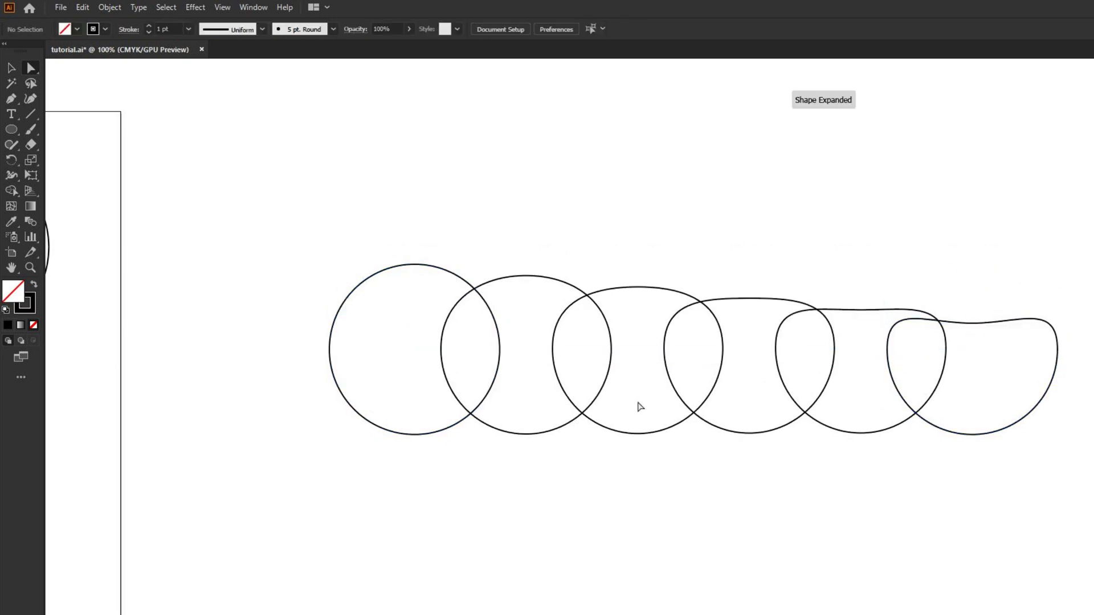
pyautogui.moveTo(935, 259)
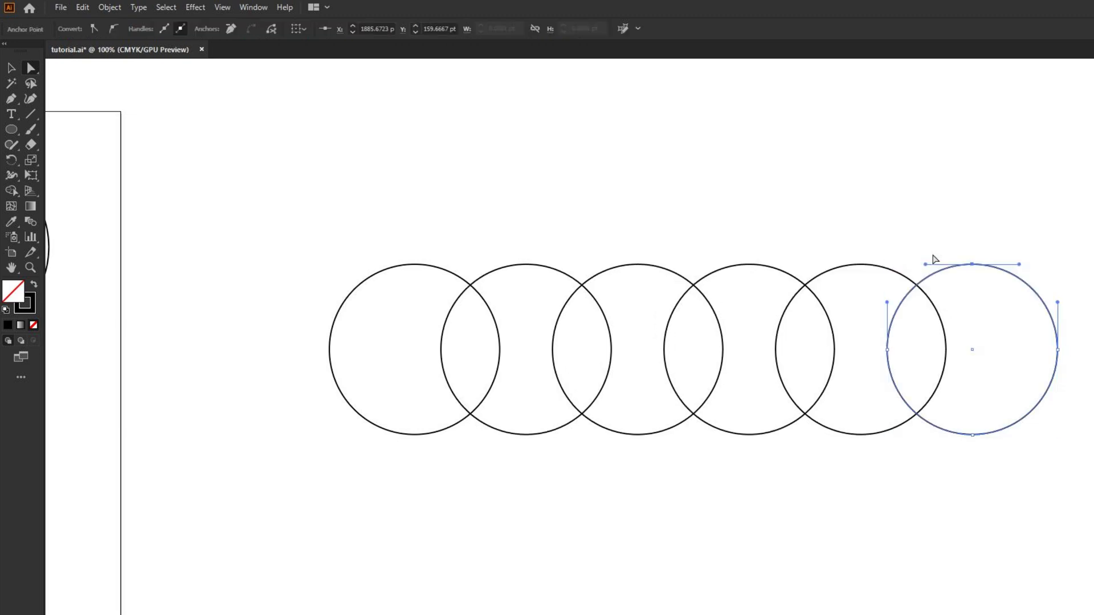
pyautogui.click(12, 130)
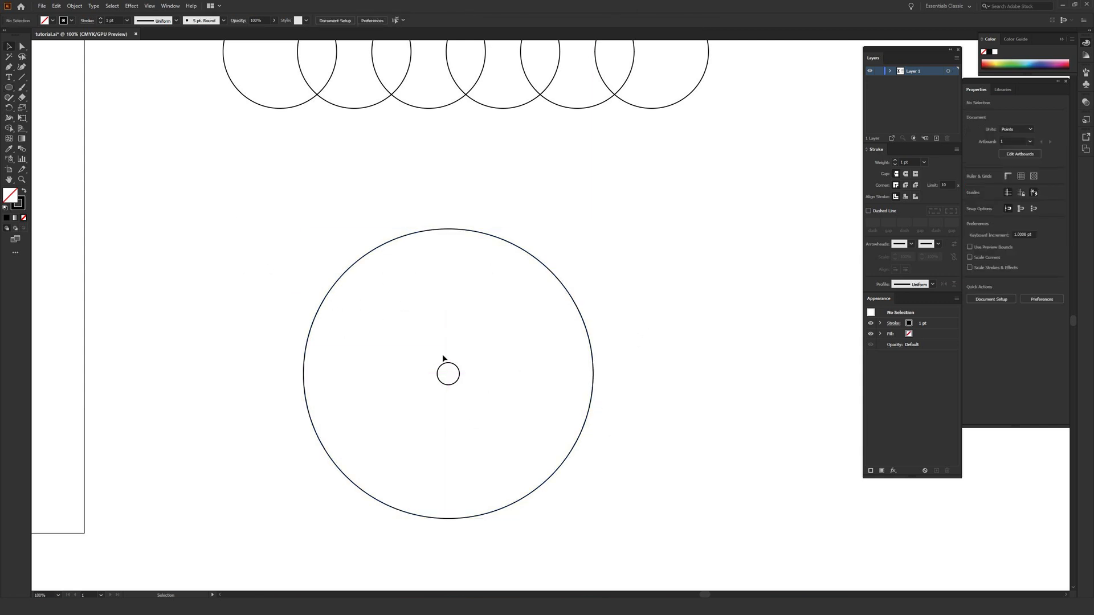
pyautogui.moveTo(218, 196)
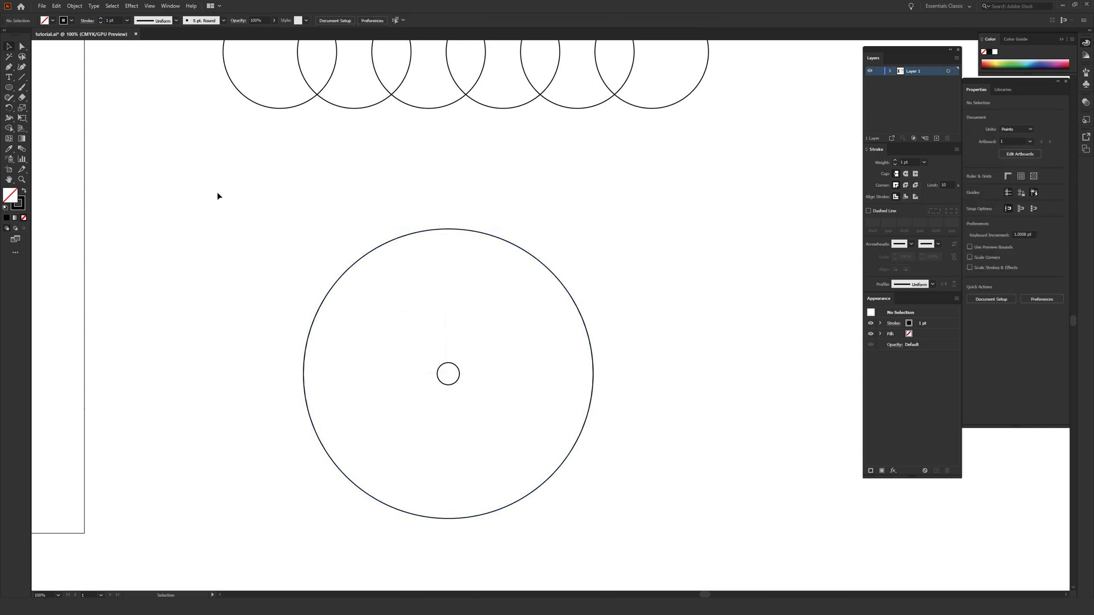
# Step: Select the large circle with its small centred circle, ready to blend
pyautogui.click(446, 374)
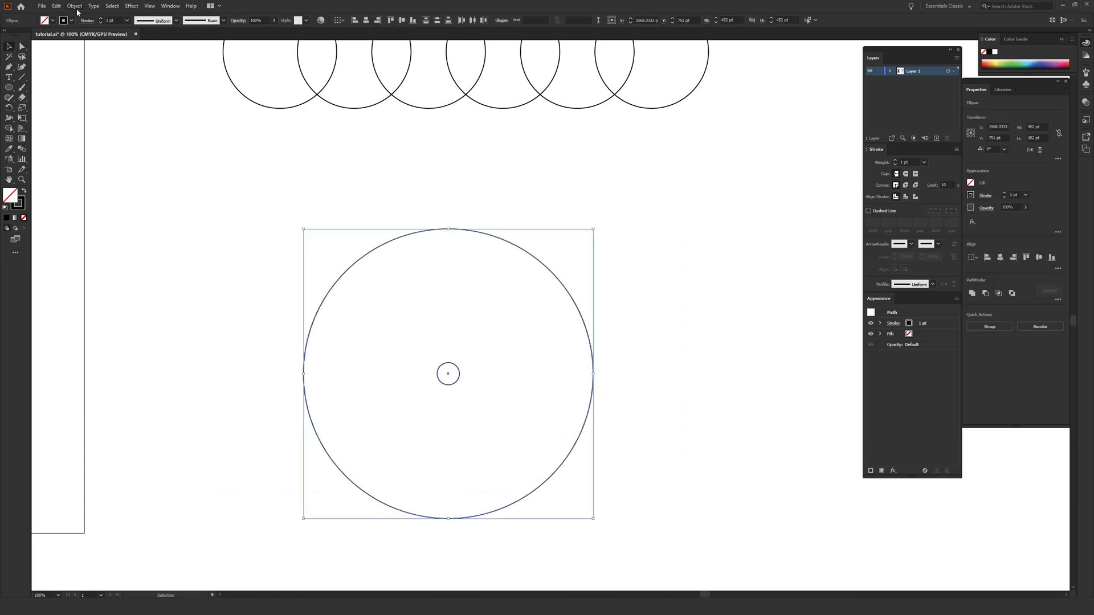
pyautogui.click(74, 6)
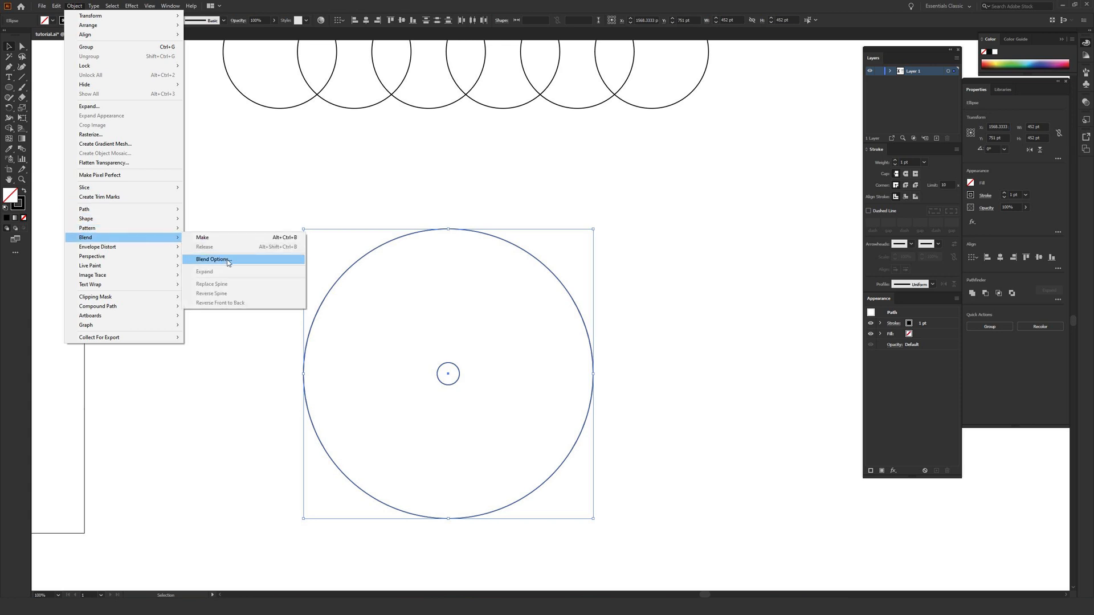
# Step: Blend the two circles into 8-step concentric rings and deselect them
pyautogui.click(202, 237)
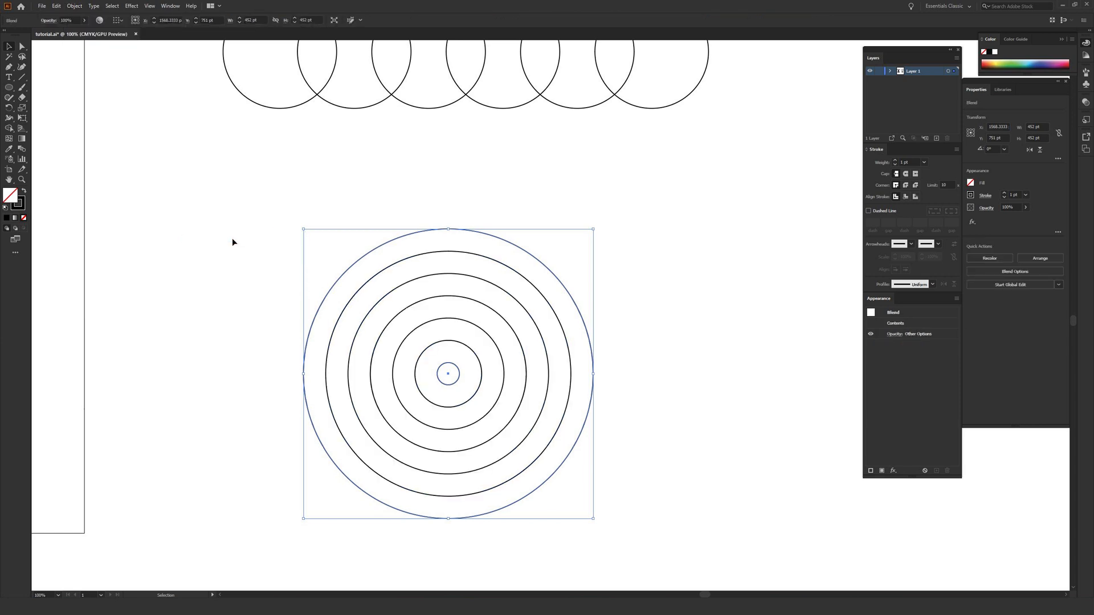
pyautogui.moveTo(292, 259)
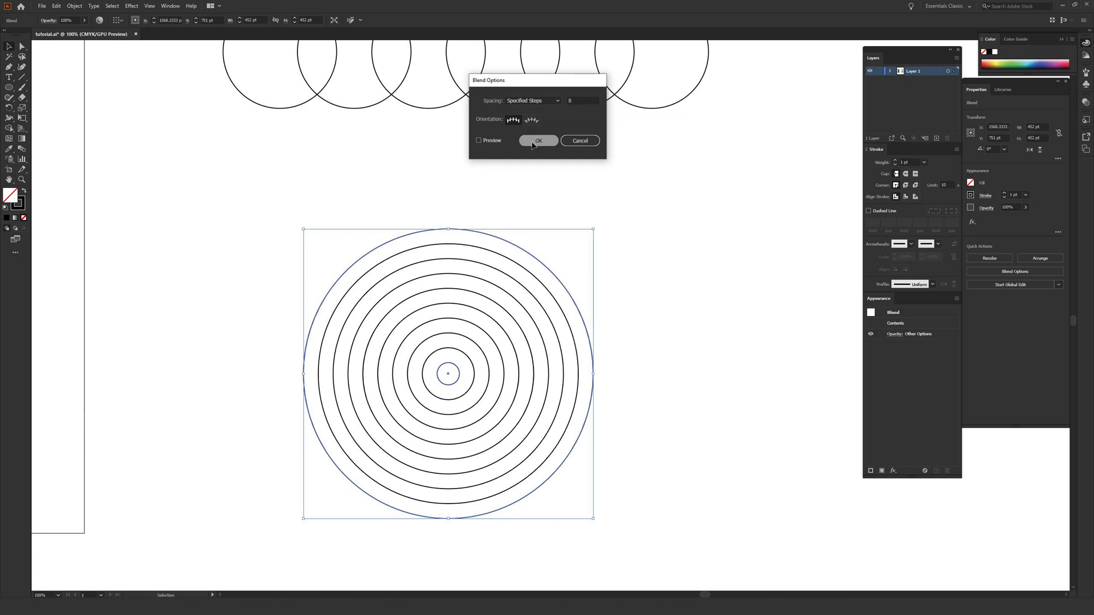
pyautogui.click(538, 140)
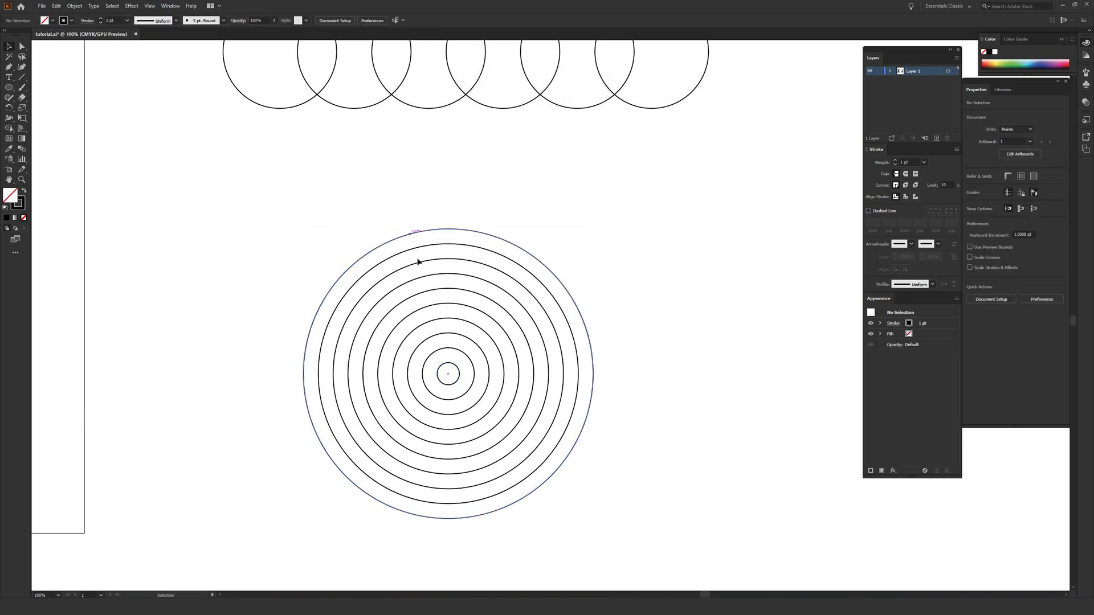
pyautogui.click(10, 57)
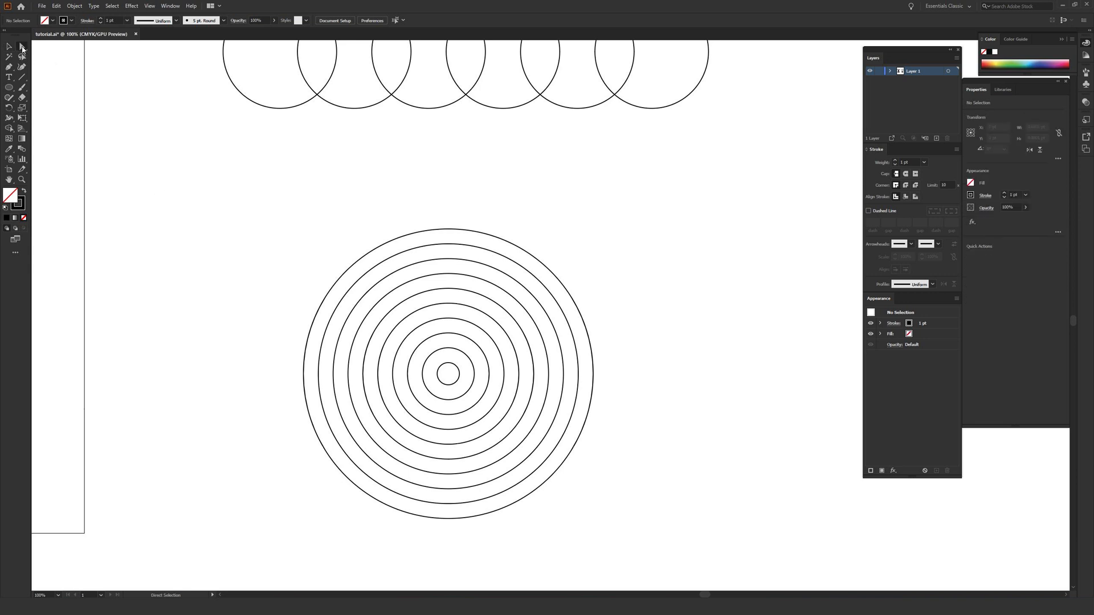
# Step: With Direct Selection, drag the outer circle's top anchor downward to reshape the rings
pyautogui.click(449, 229)
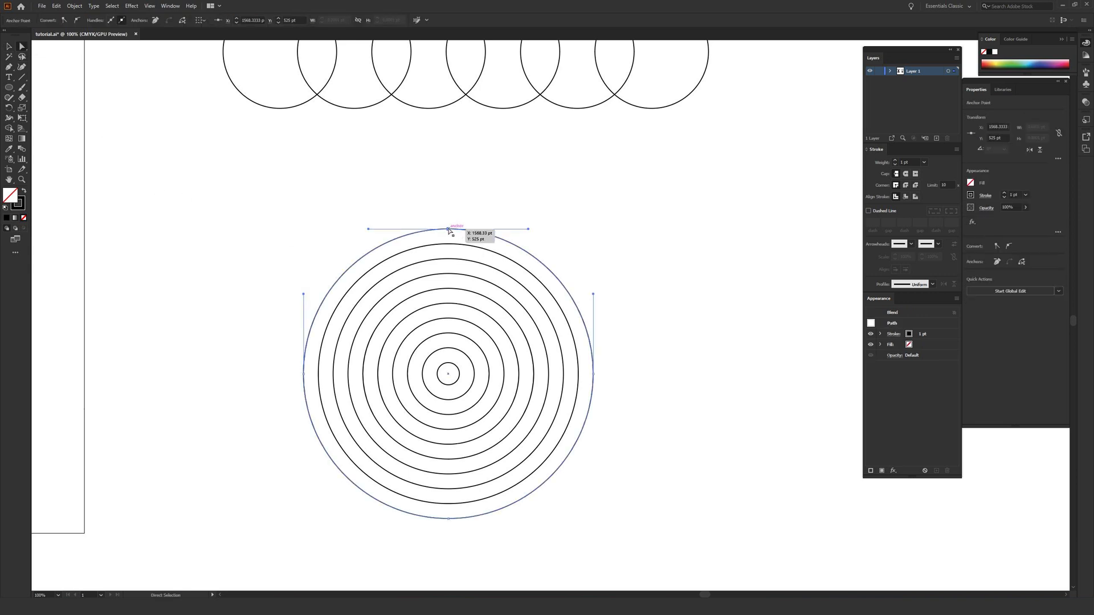
pyautogui.moveTo(448, 229); pyautogui.dragTo(447, 237)
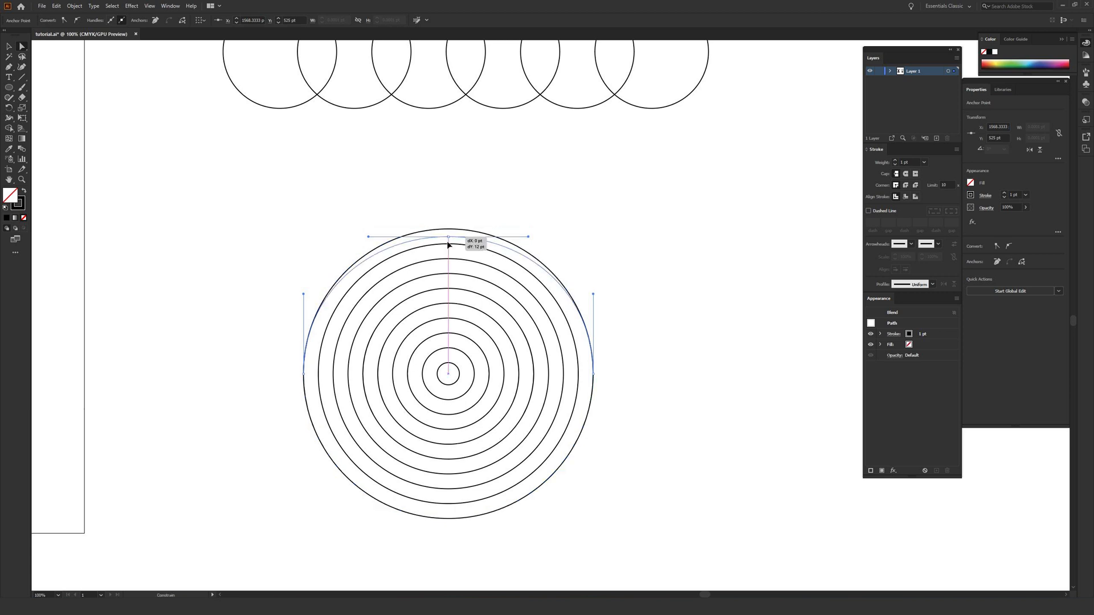
pyautogui.moveTo(446, 237); pyautogui.dragTo(447, 294)
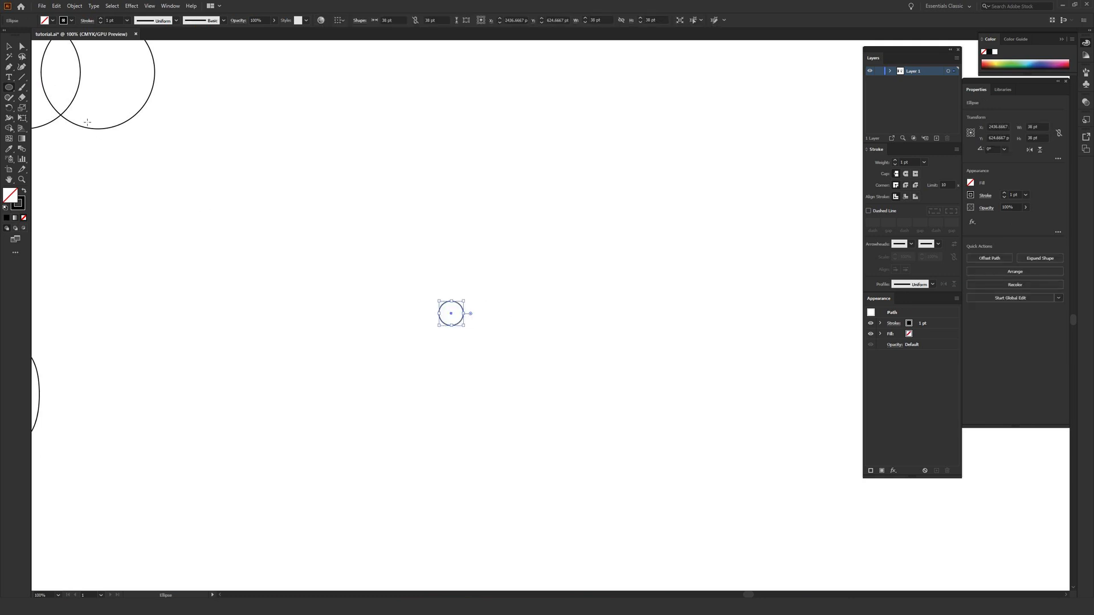
# Step: Draw a square around the small circle, blend them with Alt+Ctrl+B, and deselect
pyautogui.click(9, 88)
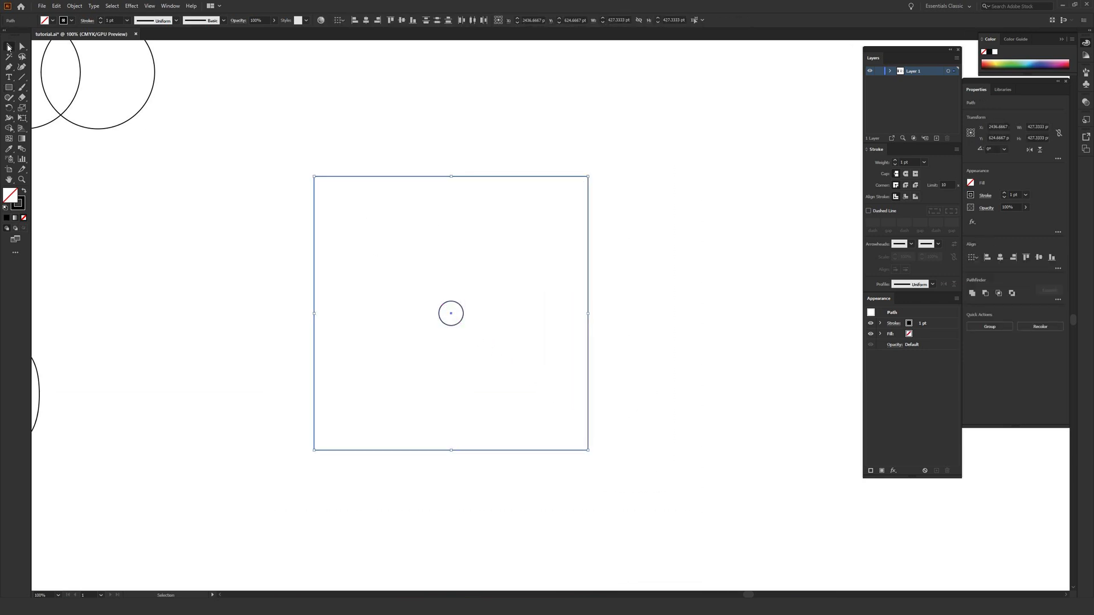
pyautogui.click(74, 5)
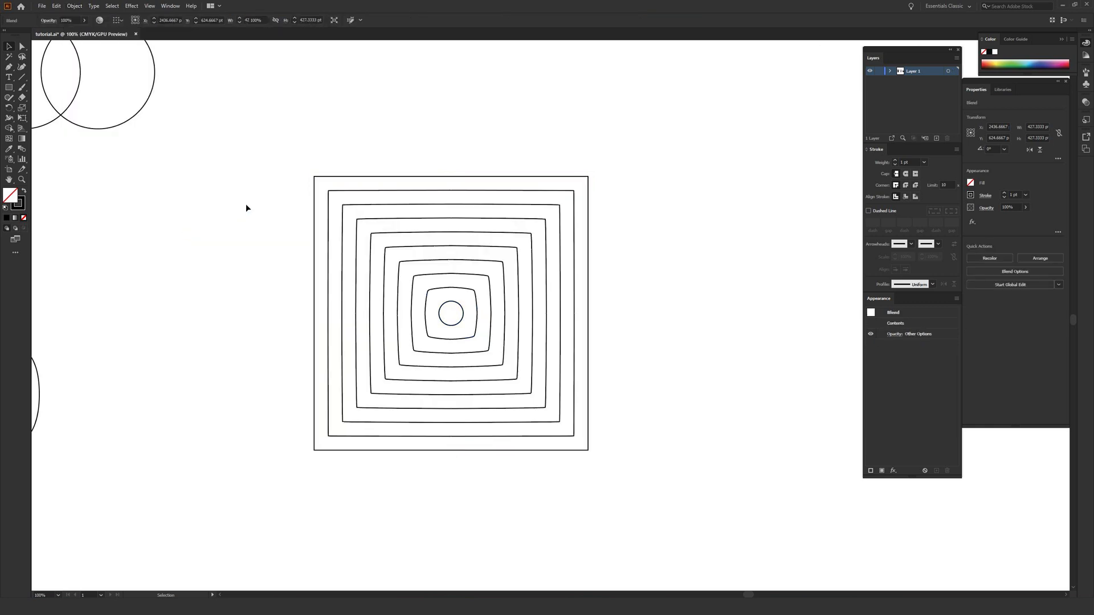
pyautogui.click(248, 207)
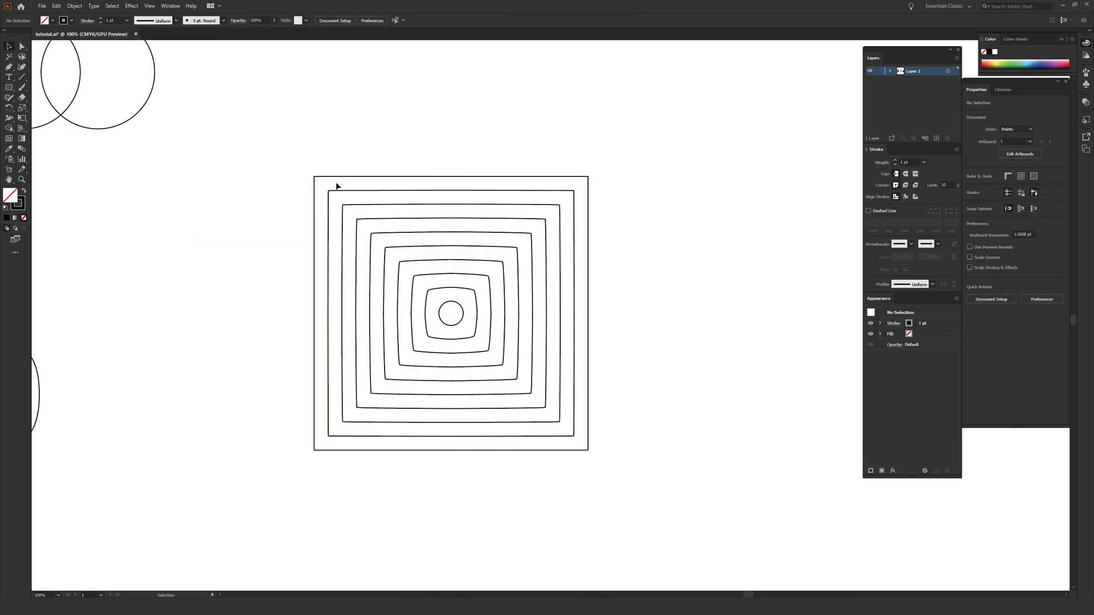
pyautogui.moveTo(441, 296)
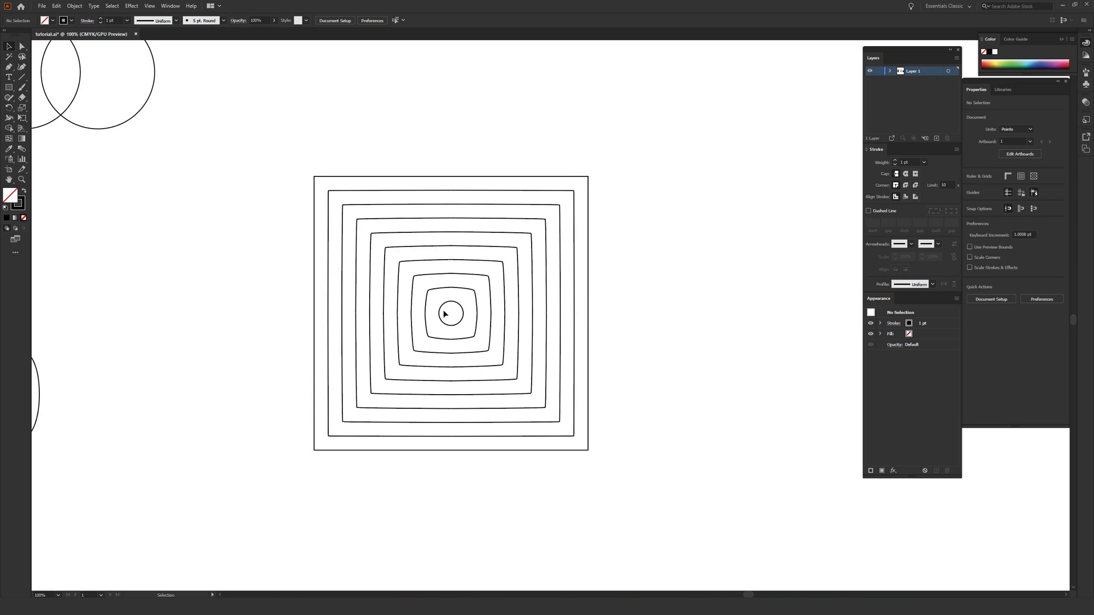
pyautogui.moveTo(216, 301)
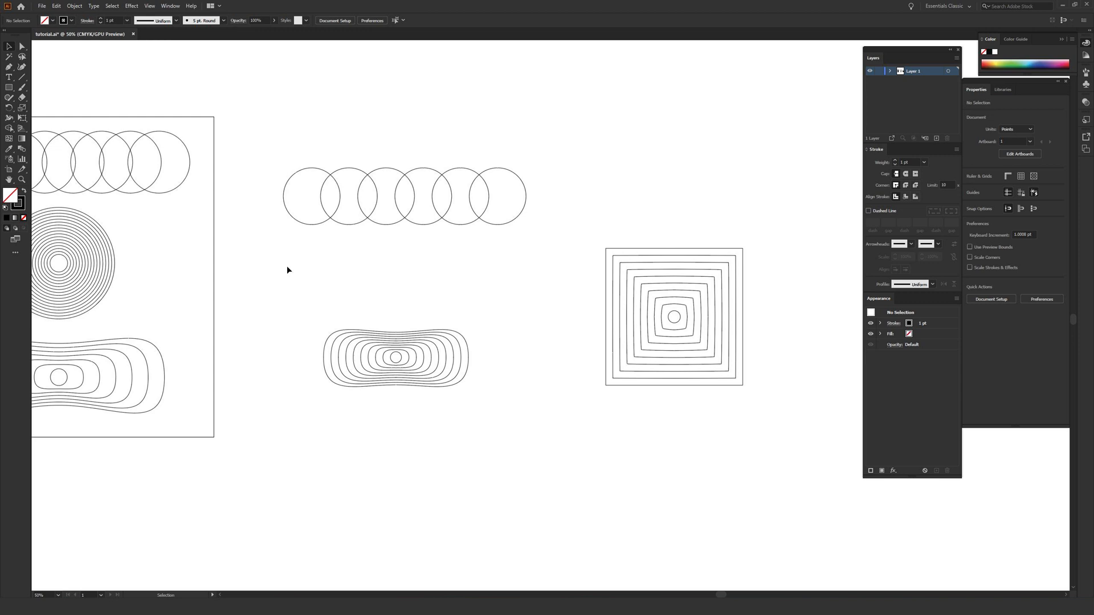
pyautogui.moveTo(272, 258)
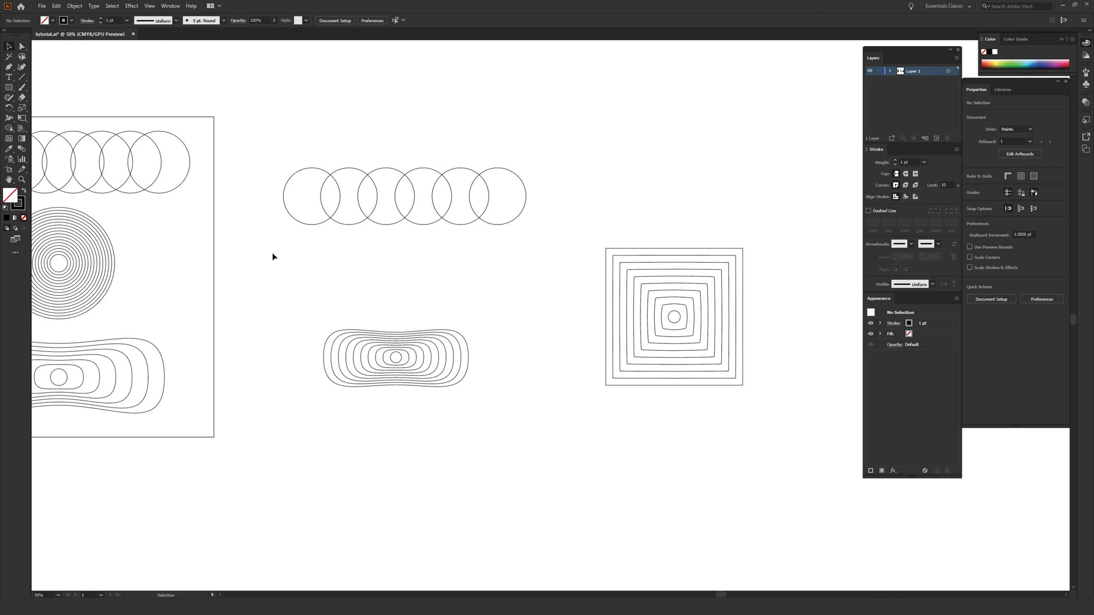